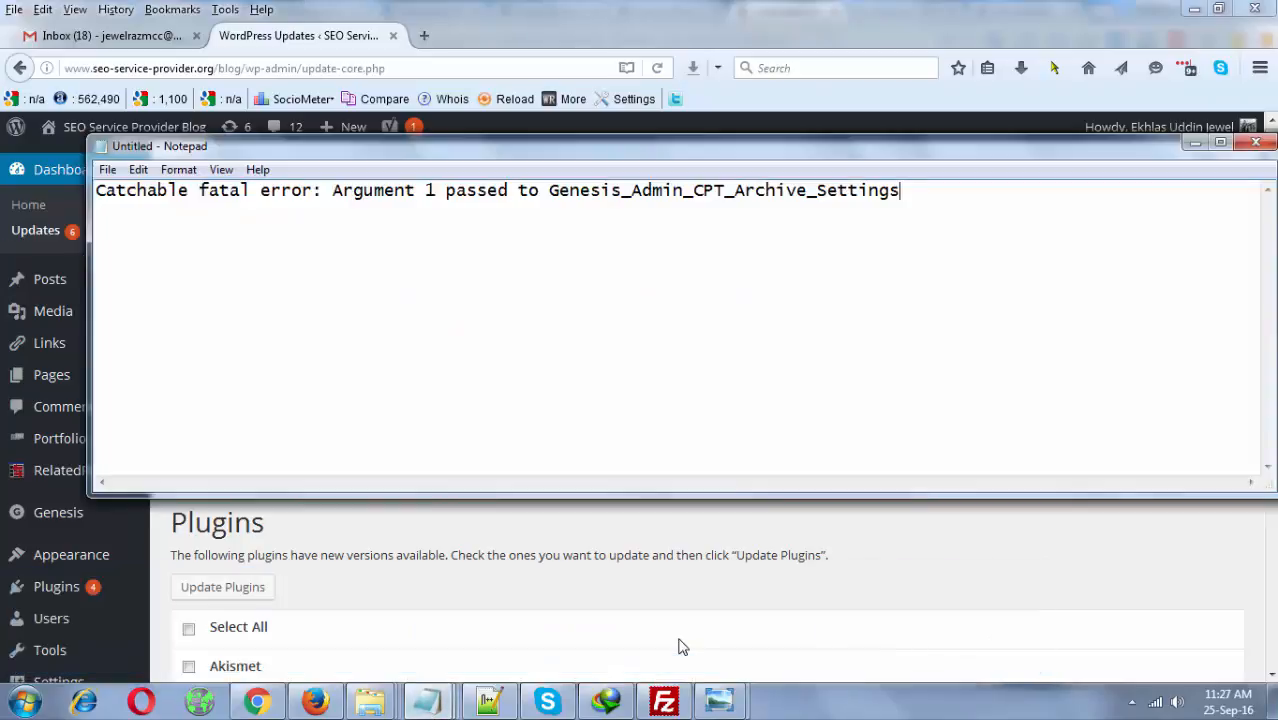
pyautogui.moveTo(890, 388)
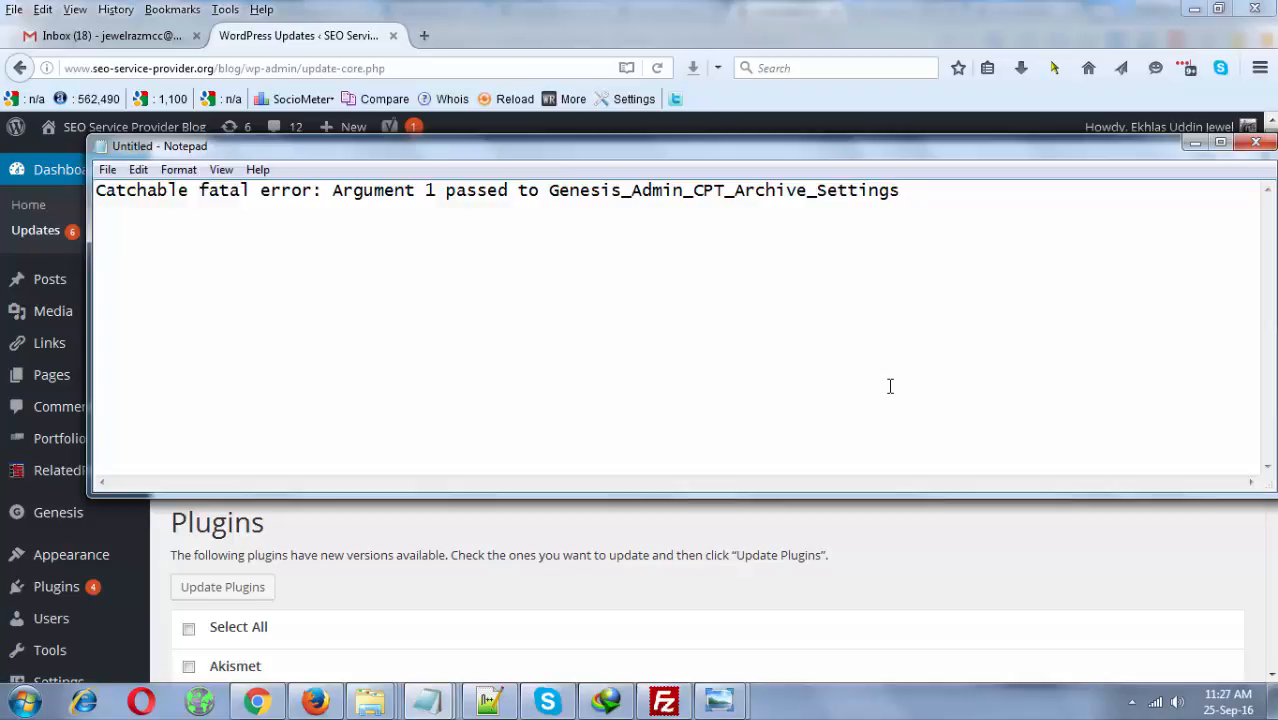
# Review the WordPress Updates page alongside the note holding the Genesis error message.
pyautogui.click(1256, 146)
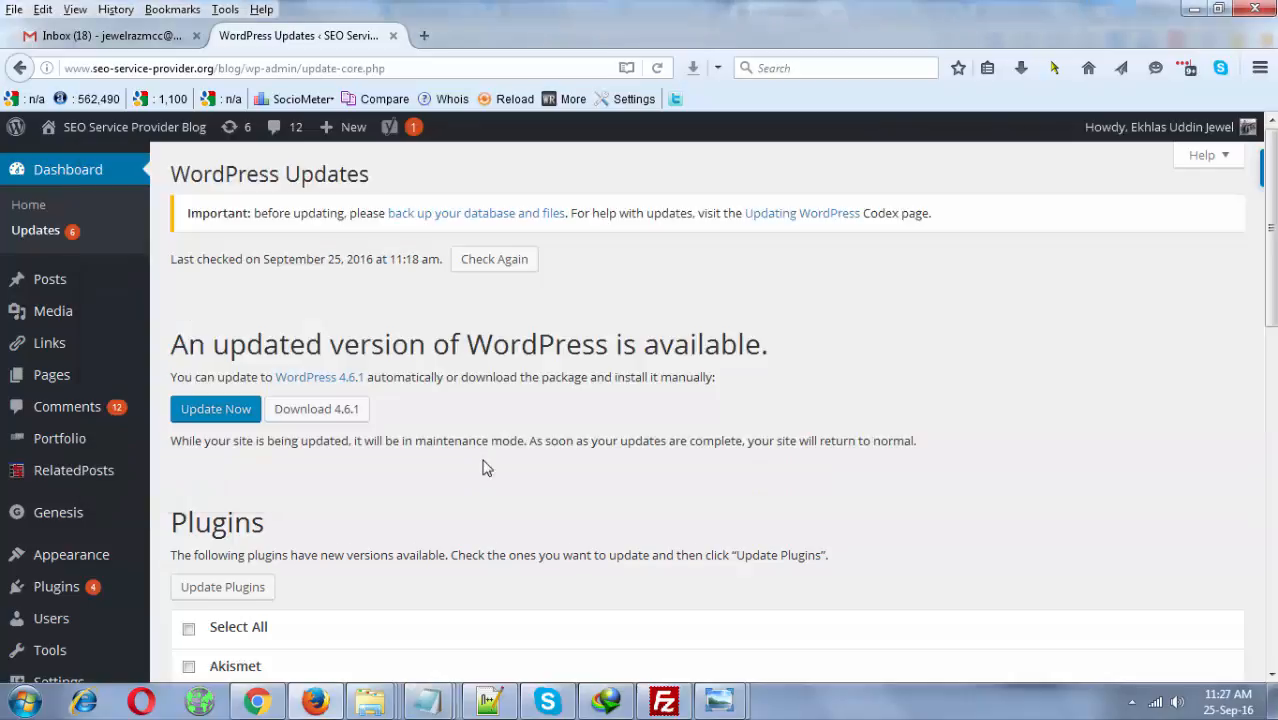
pyautogui.moveTo(206, 390)
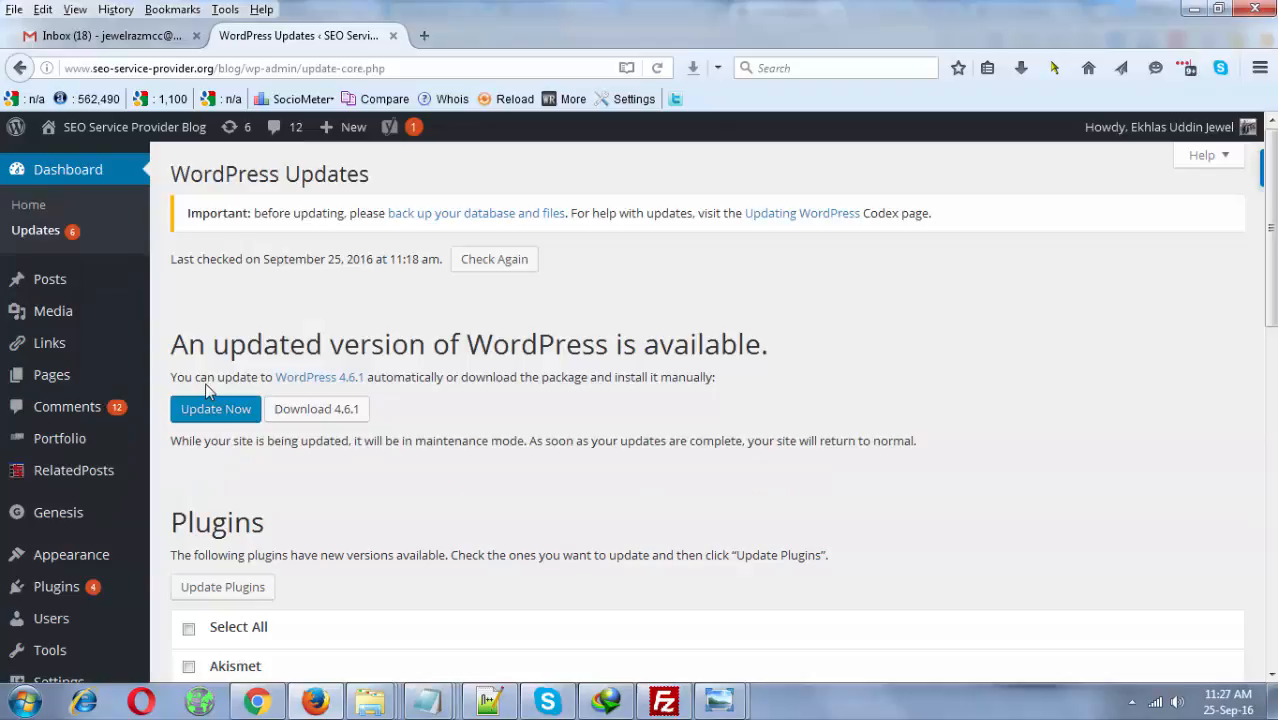
pyautogui.moveTo(212, 432)
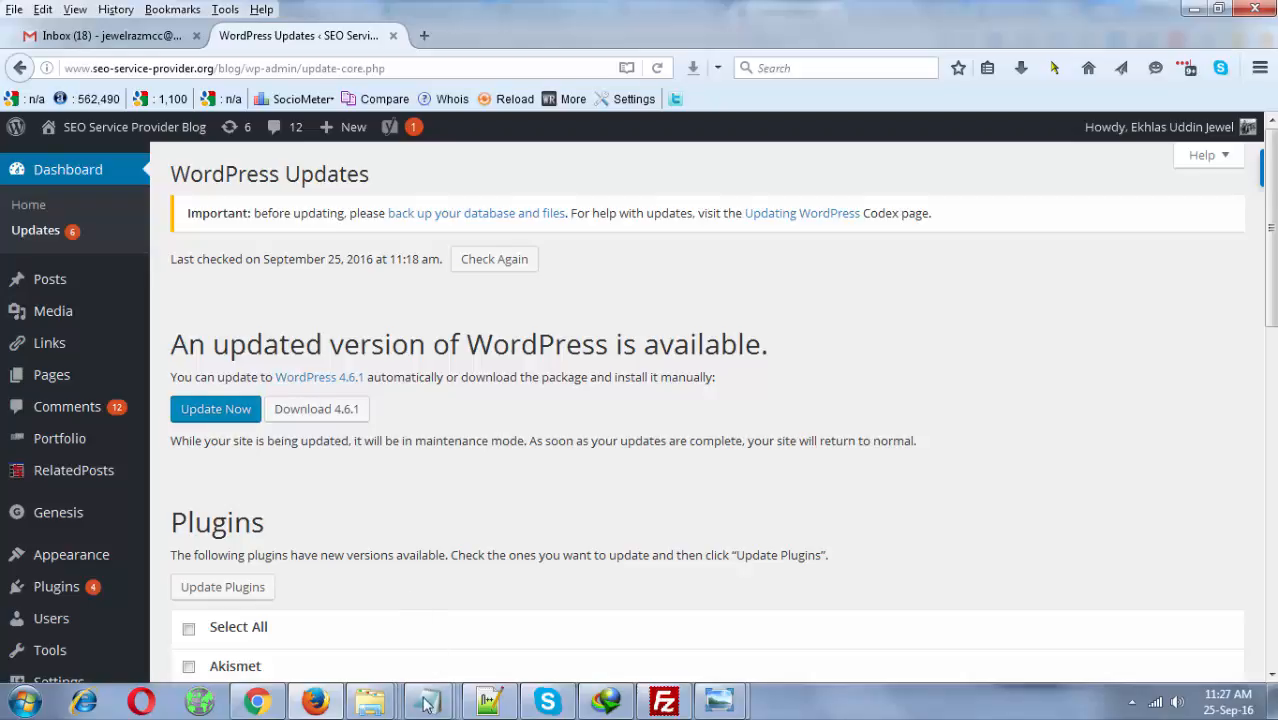
pyautogui.click(428, 700)
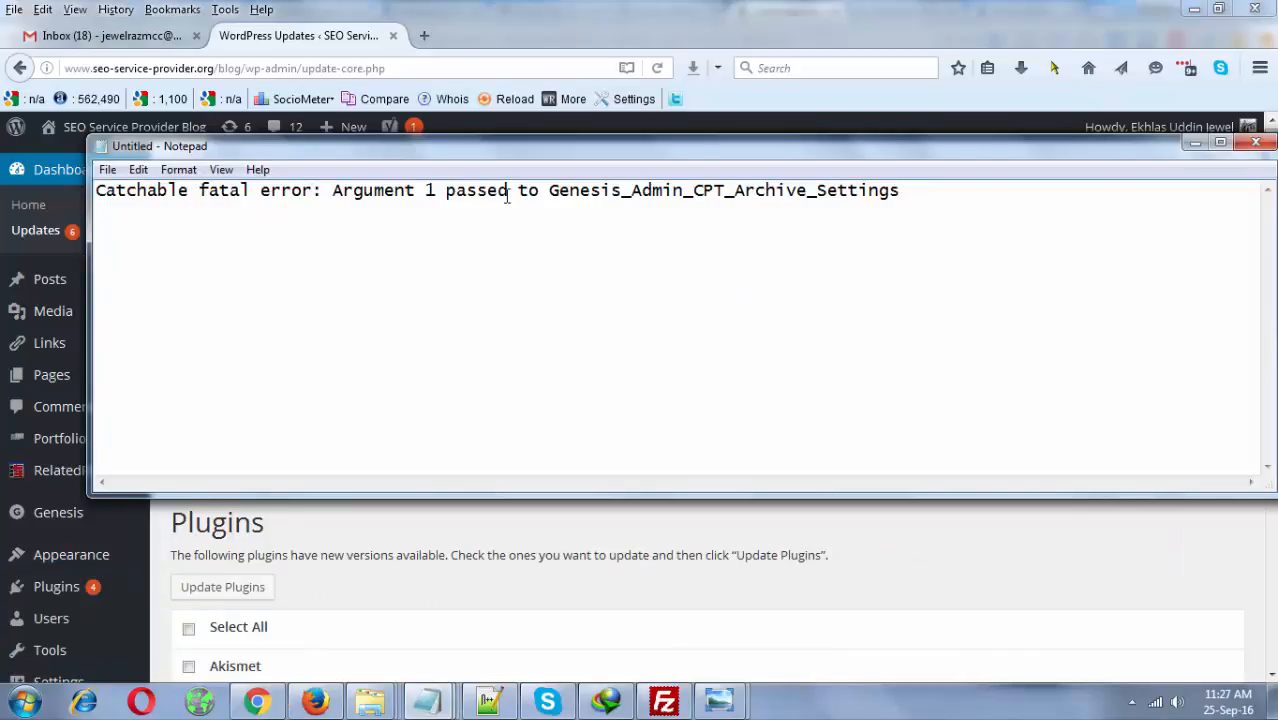
pyautogui.moveTo(1196, 160)
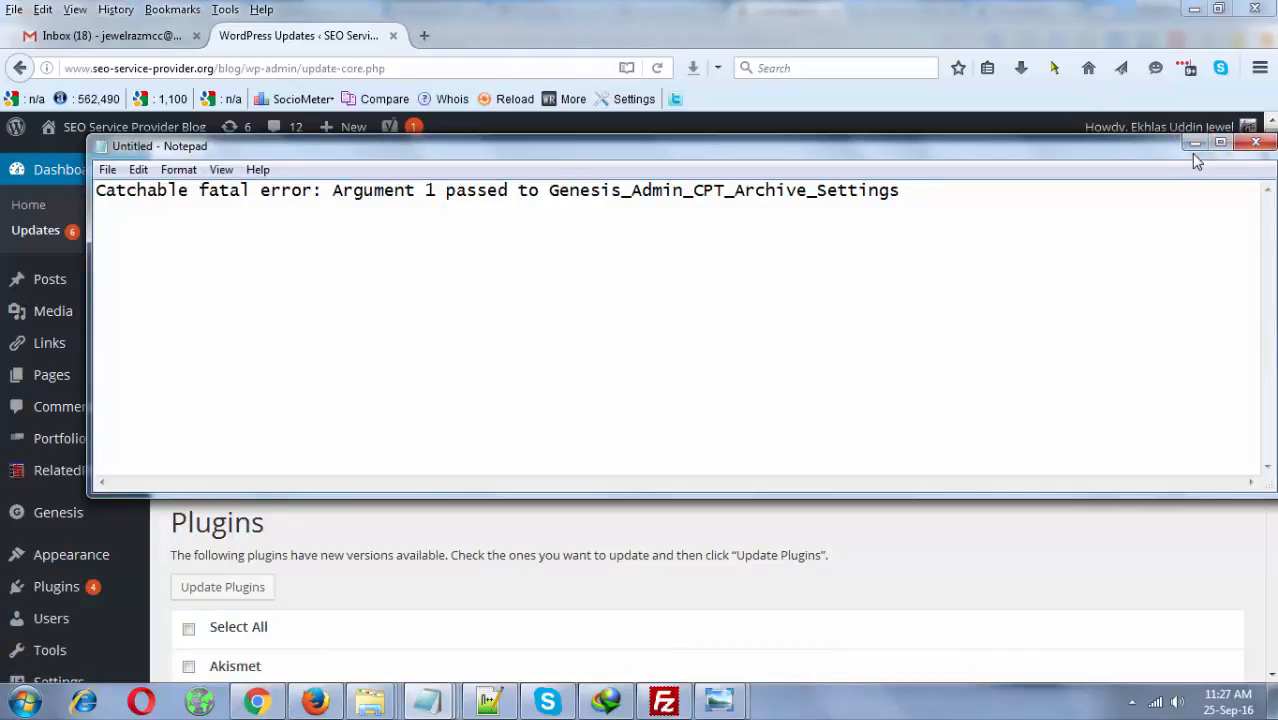
pyautogui.click(1220, 142)
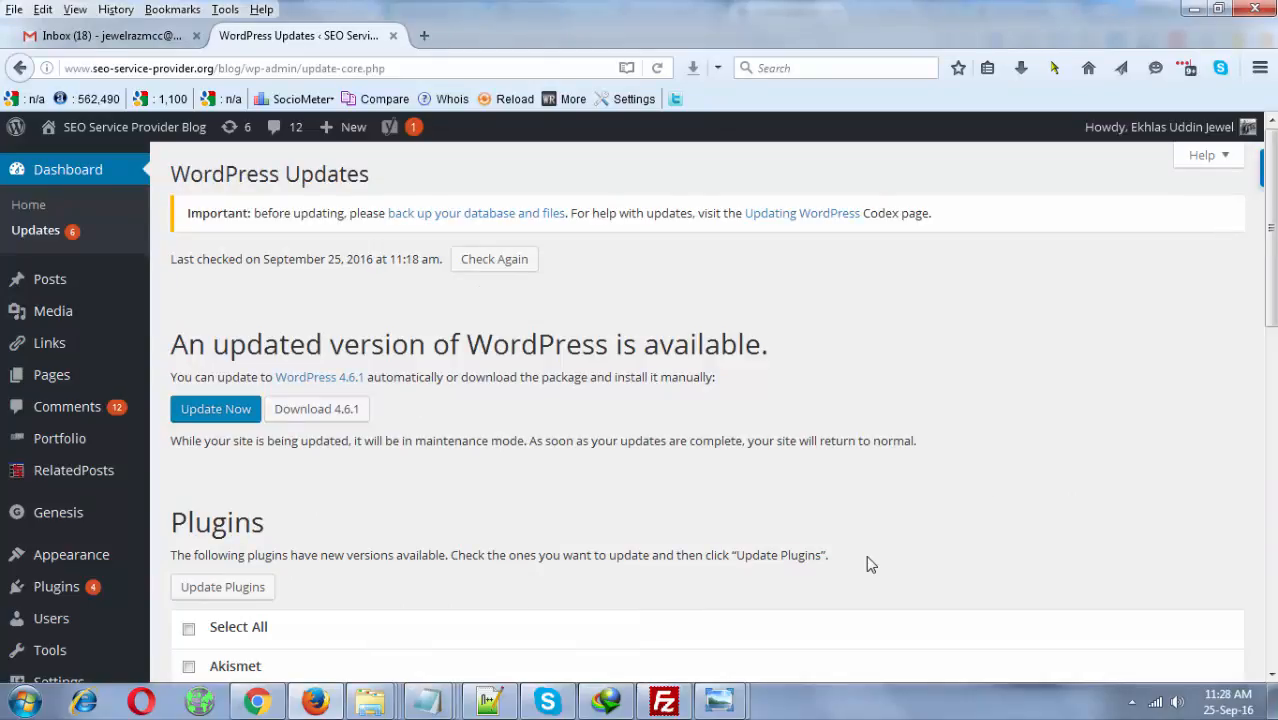
pyautogui.moveTo(830, 448)
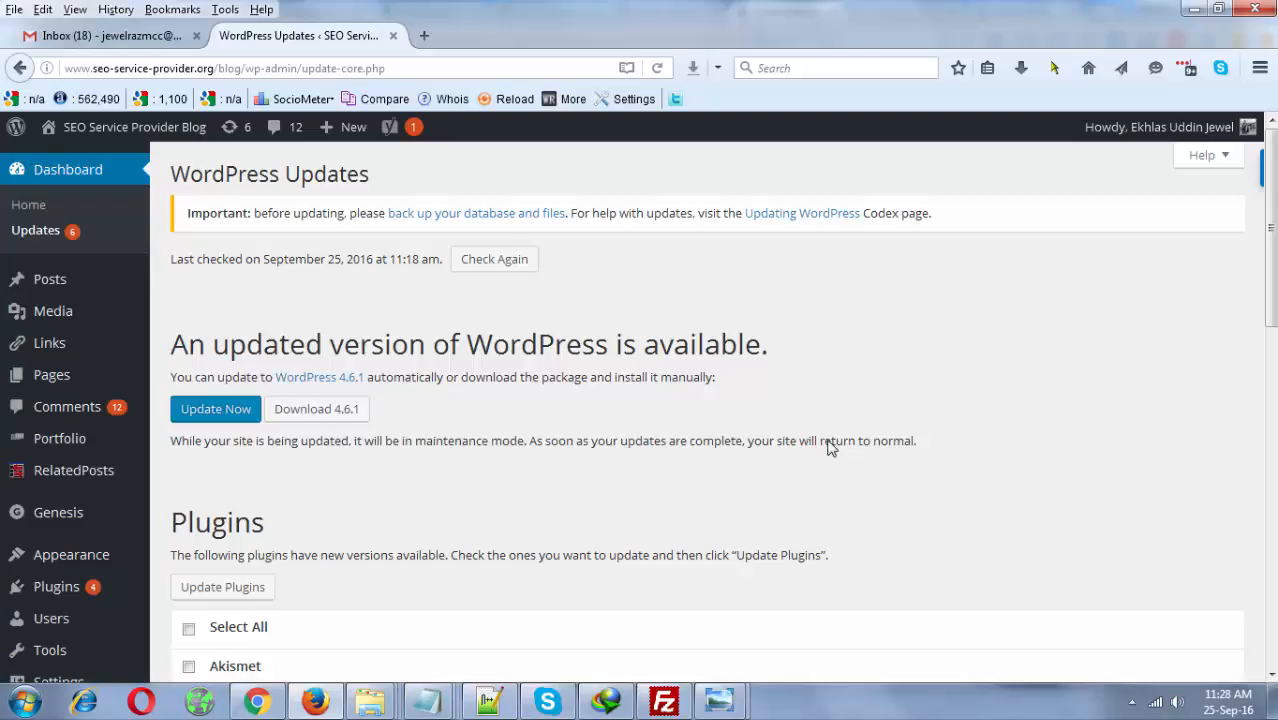
pyautogui.moveTo(818, 408)
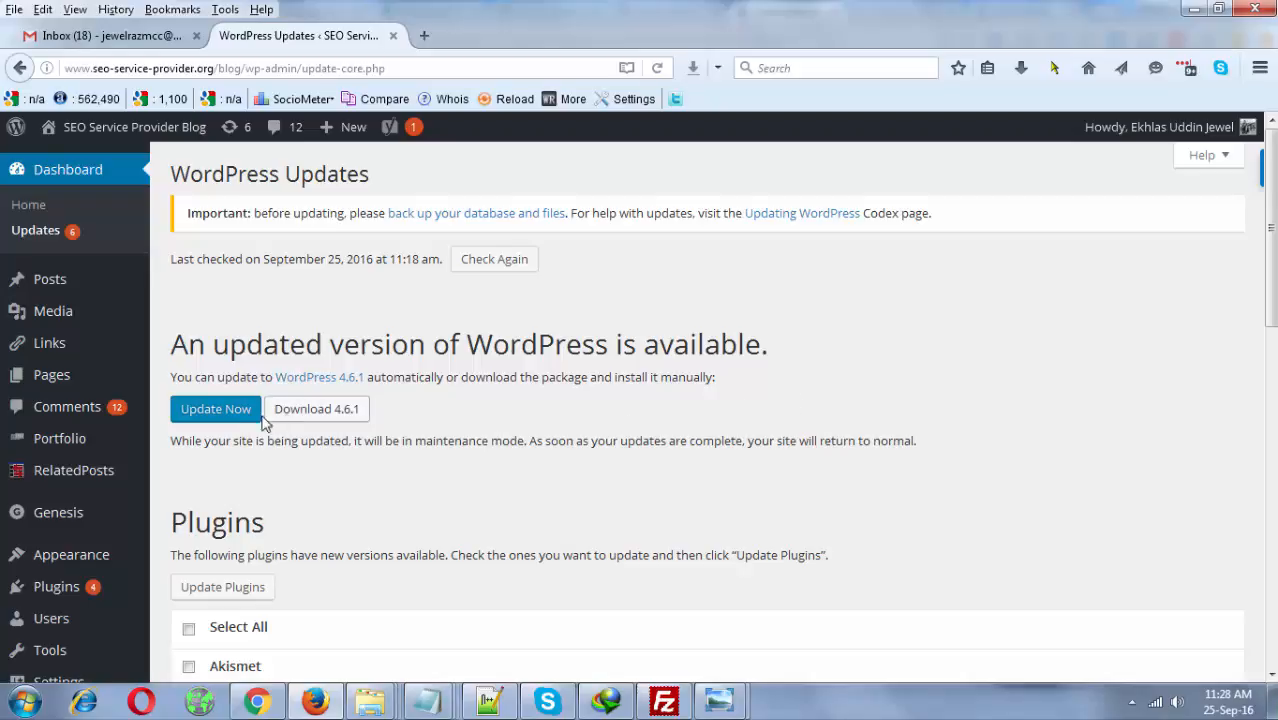
pyautogui.moveTo(692, 504)
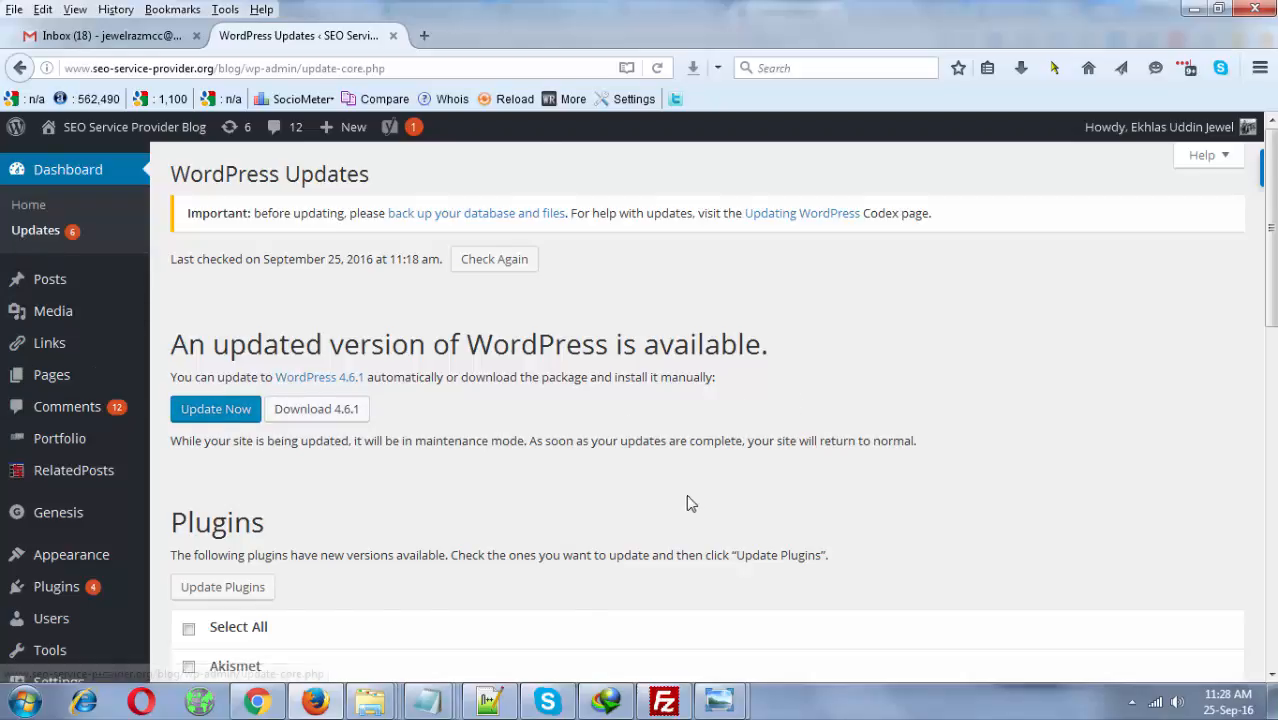
# Check the pending plugin updates and start the WordPress 4.6.1 core update.
pyautogui.scroll(-3)
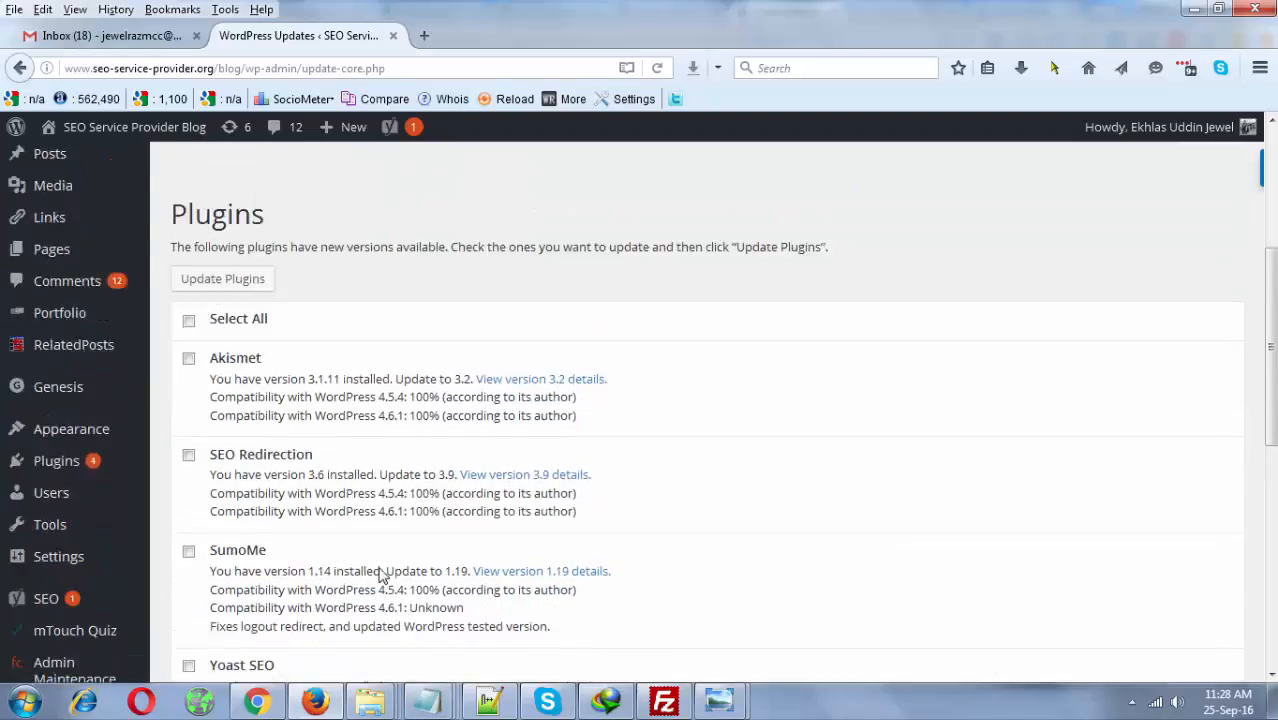
pyautogui.scroll(3)
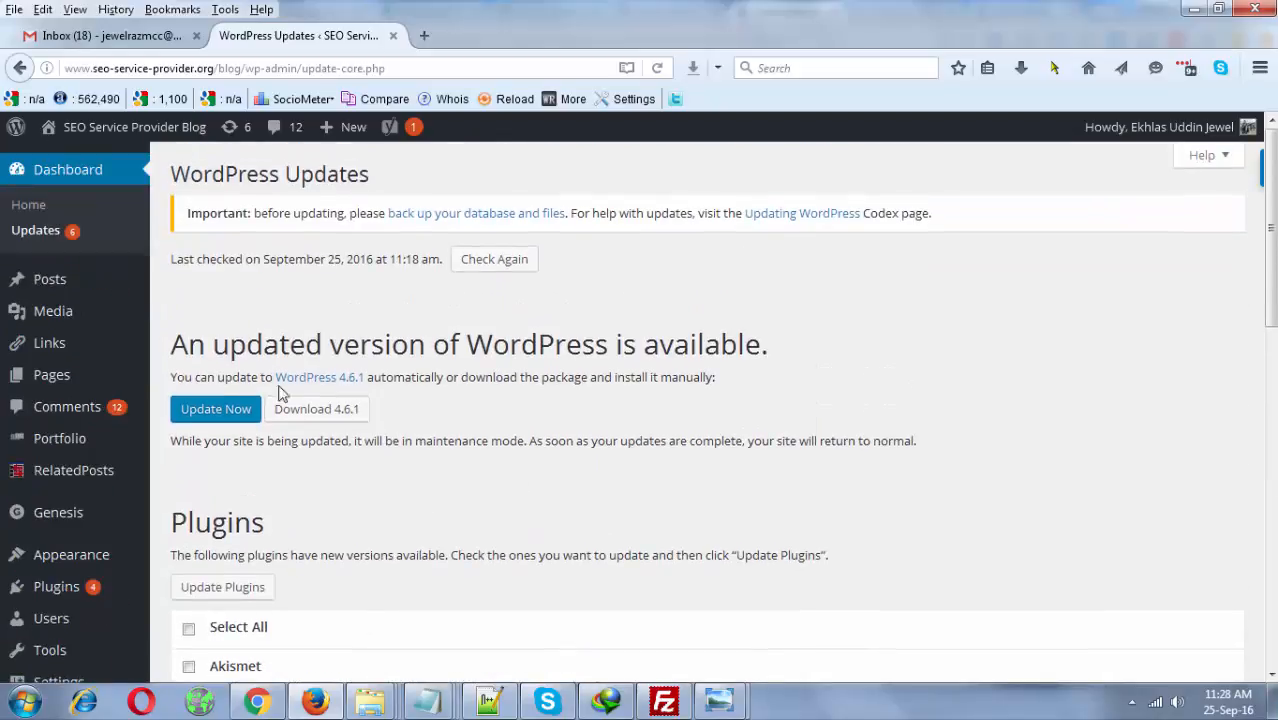
pyautogui.moveTo(228, 396)
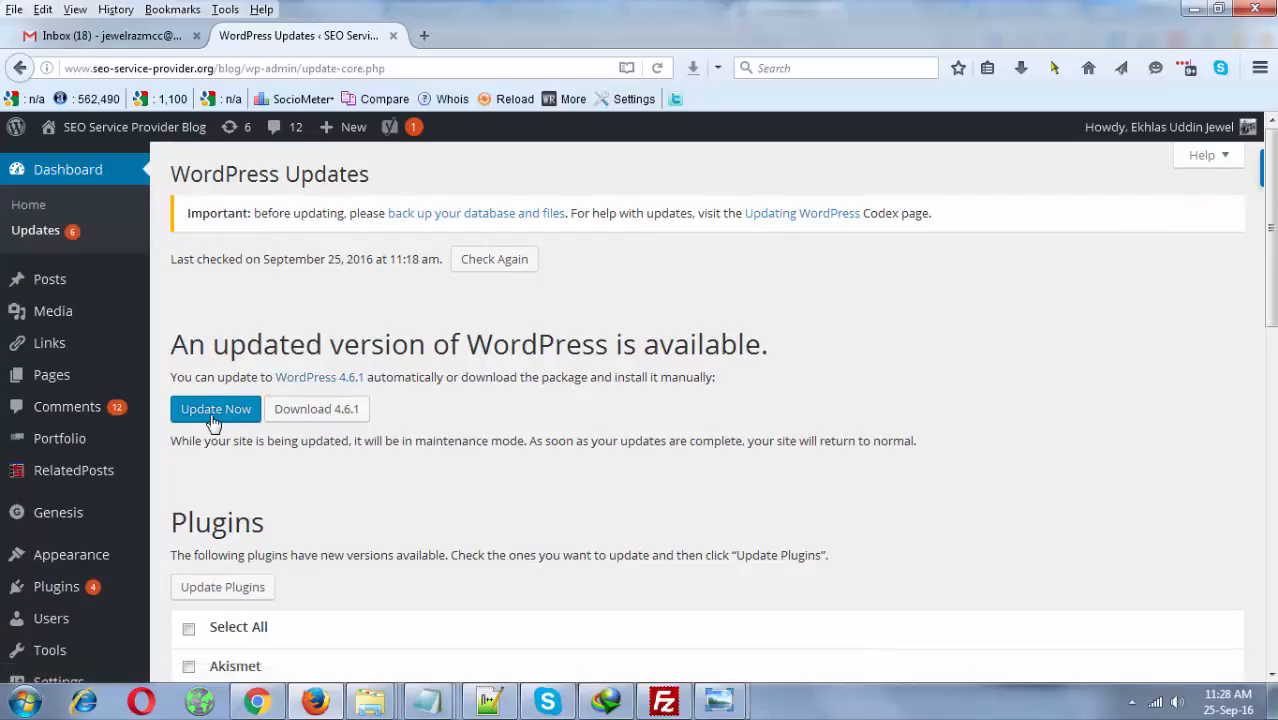
pyautogui.moveTo(704, 488)
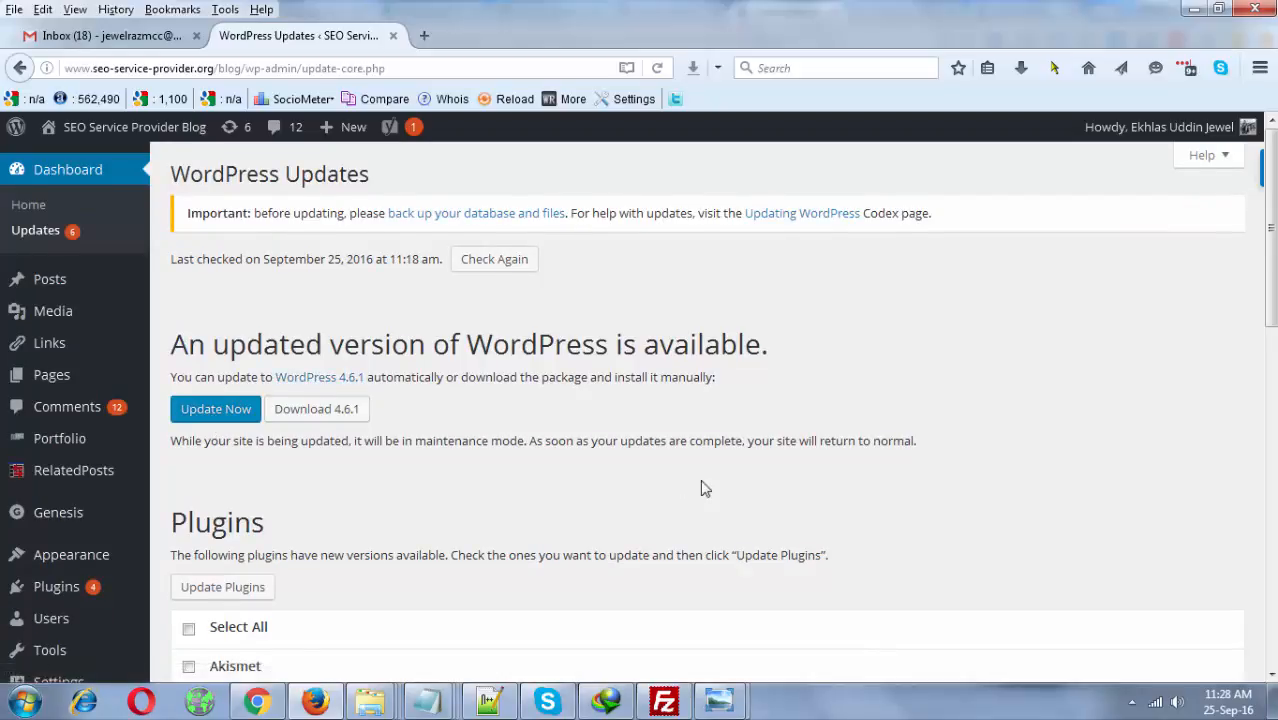
pyautogui.click(216, 408)
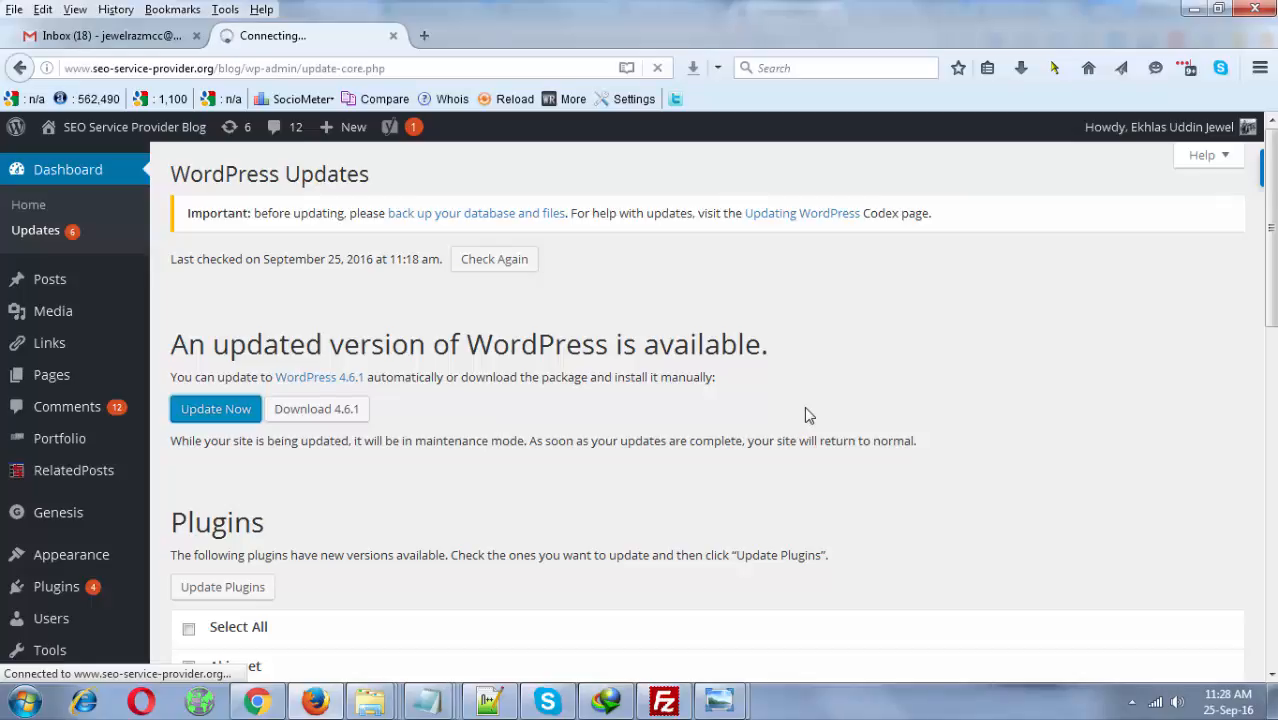
# Complete the 4.6.1 install and run the WordPress database update.
pyautogui.click(216, 408)
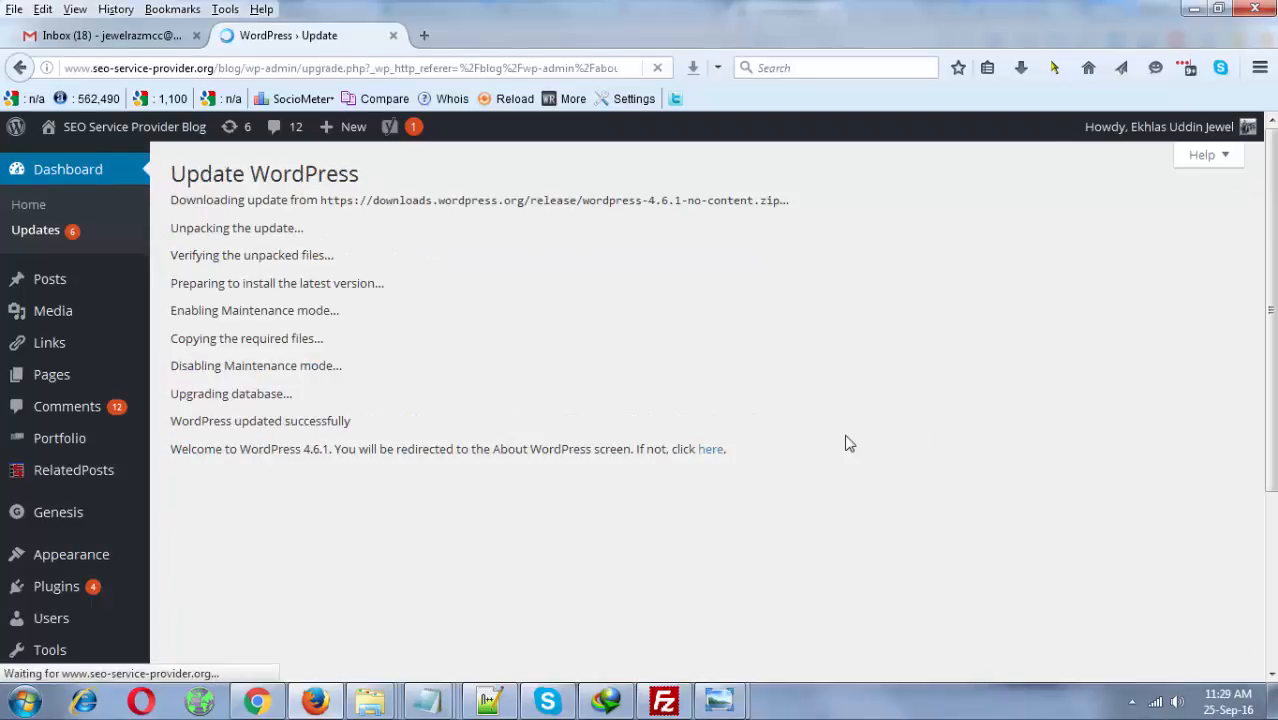
pyautogui.click(710, 448)
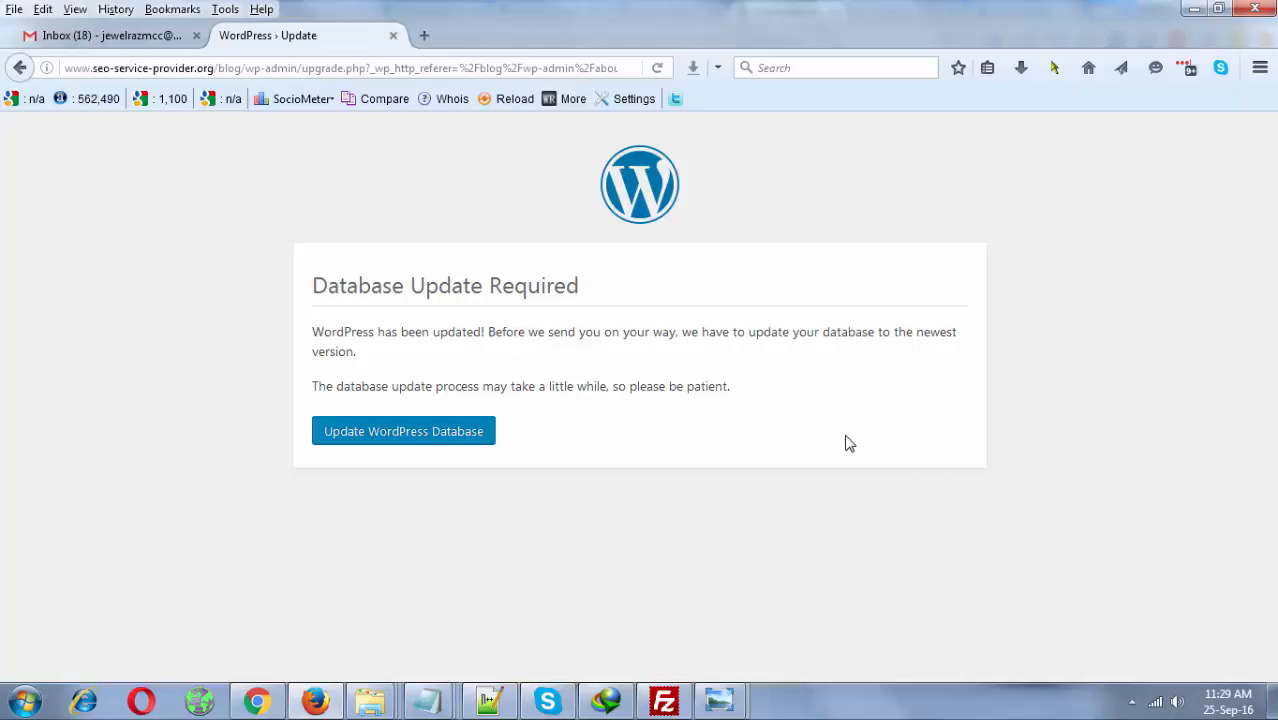
pyautogui.moveTo(372, 492)
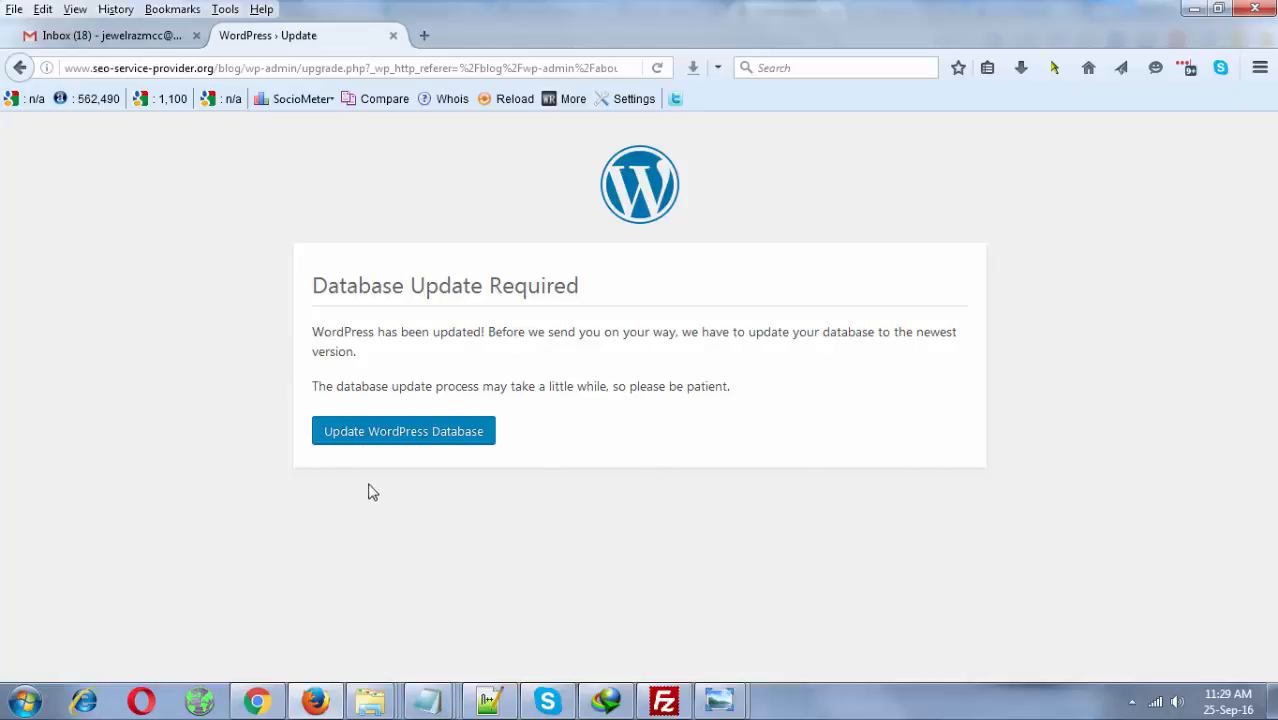
pyautogui.moveTo(426, 470)
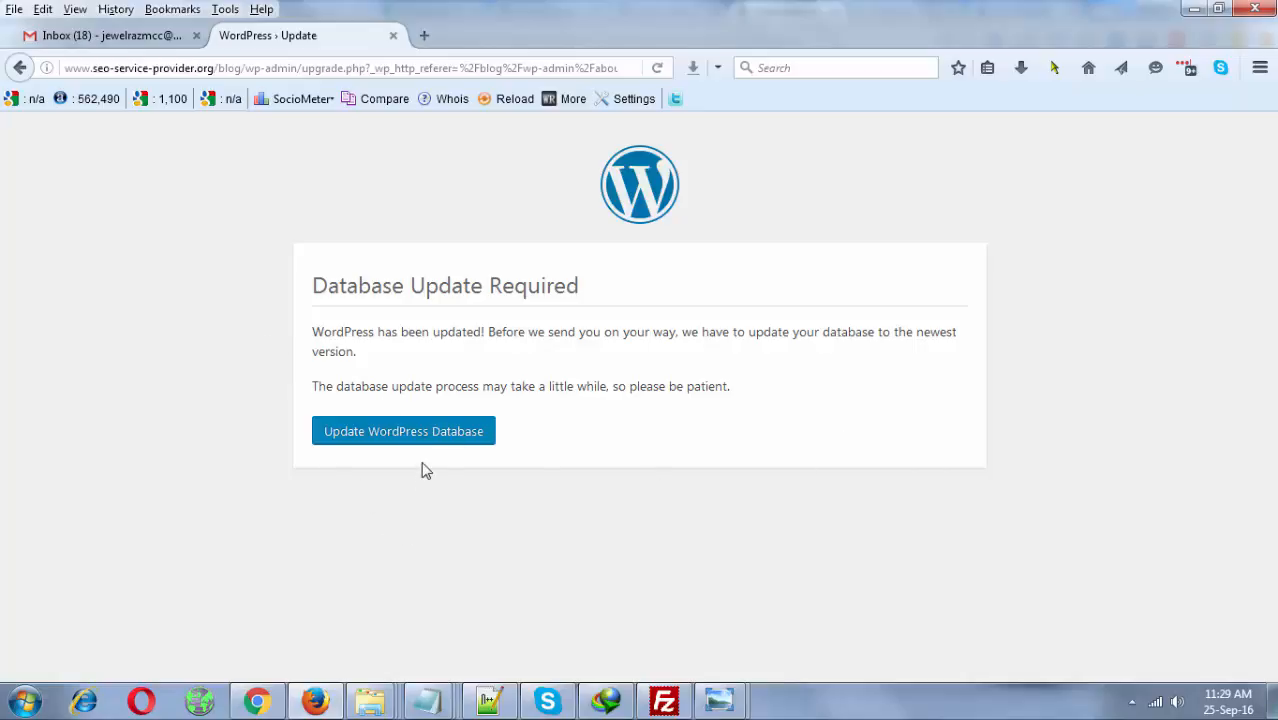
pyautogui.click(404, 432)
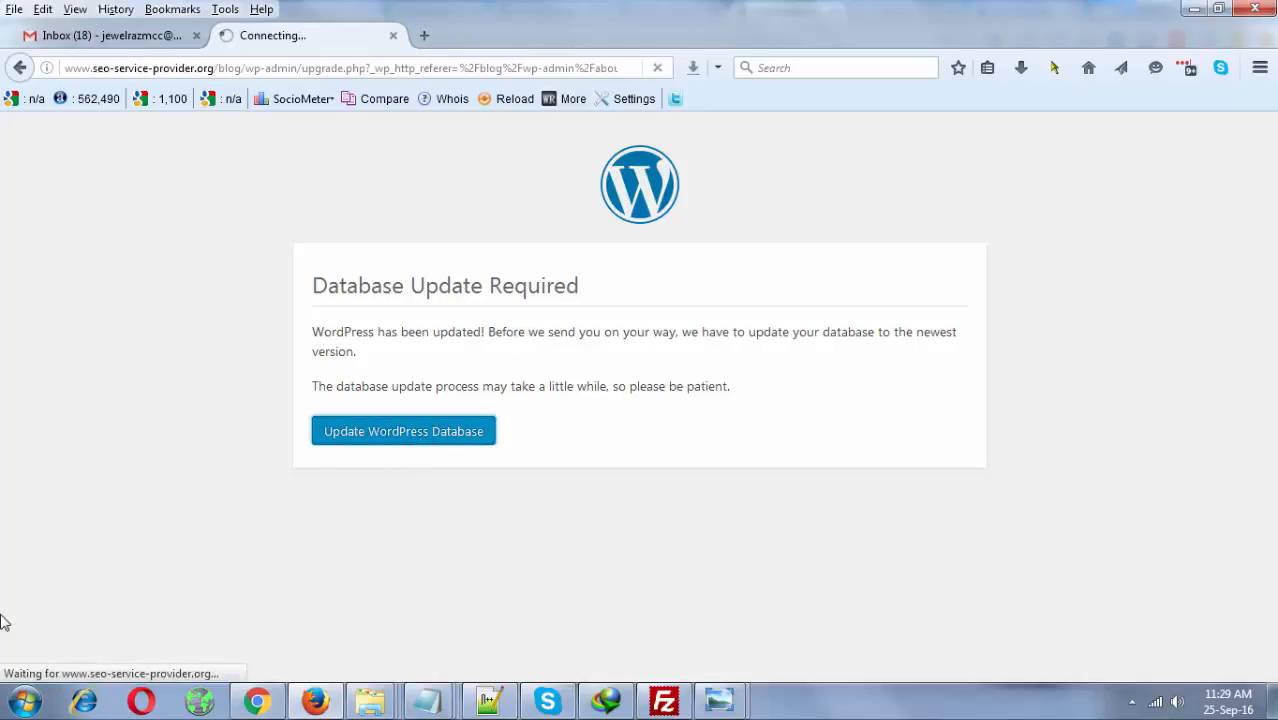
pyautogui.click(404, 432)
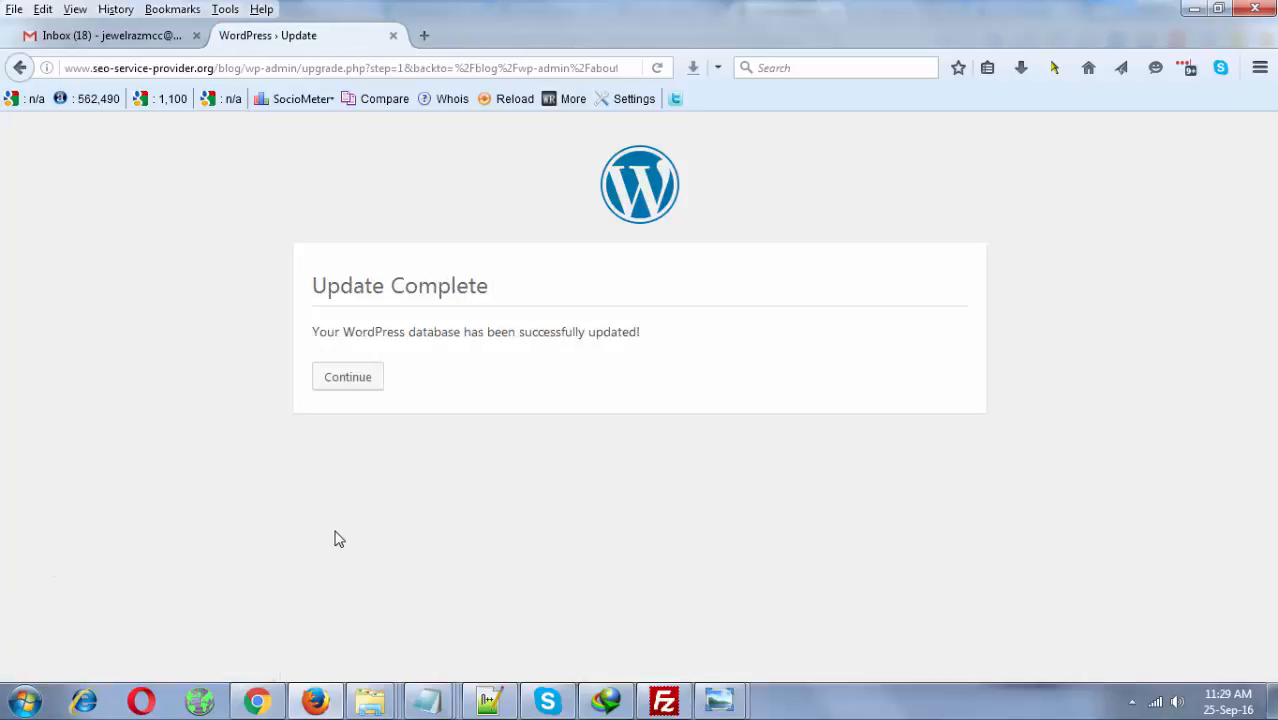
# Acknowledge the database update success and continue past the Update Complete screen.
pyautogui.doubleClick(350, 332)
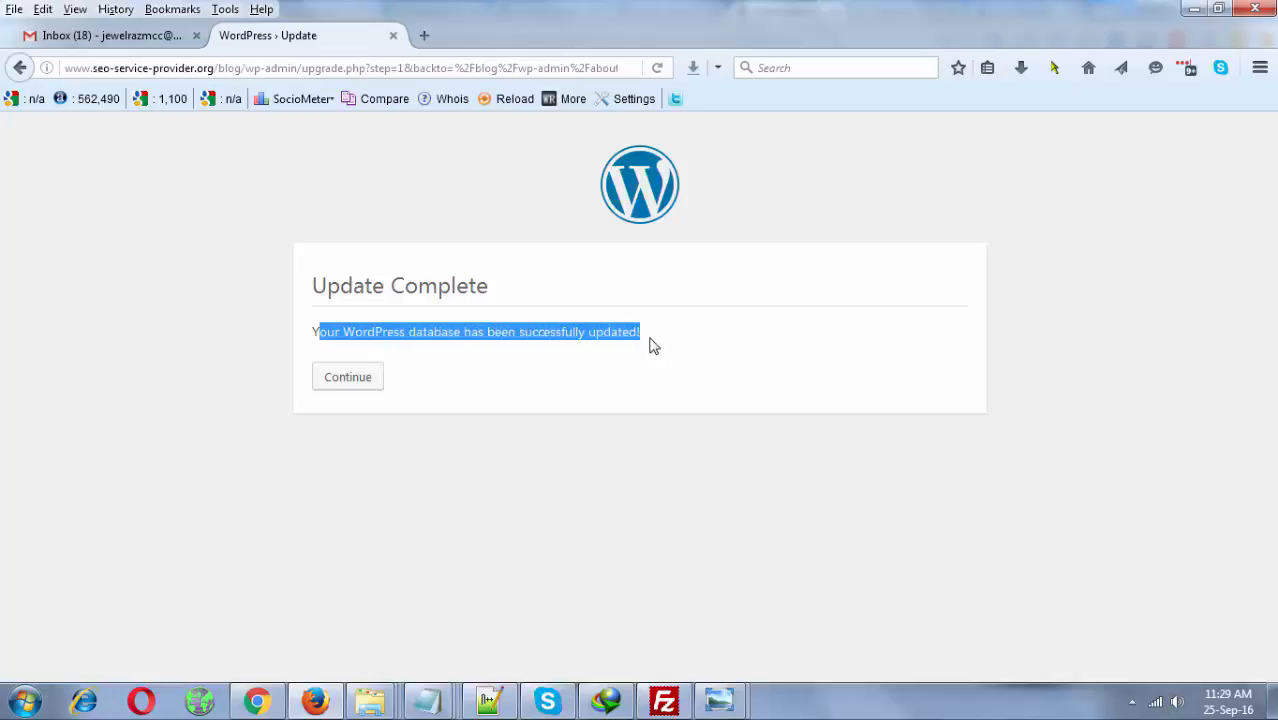
pyautogui.click(346, 376)
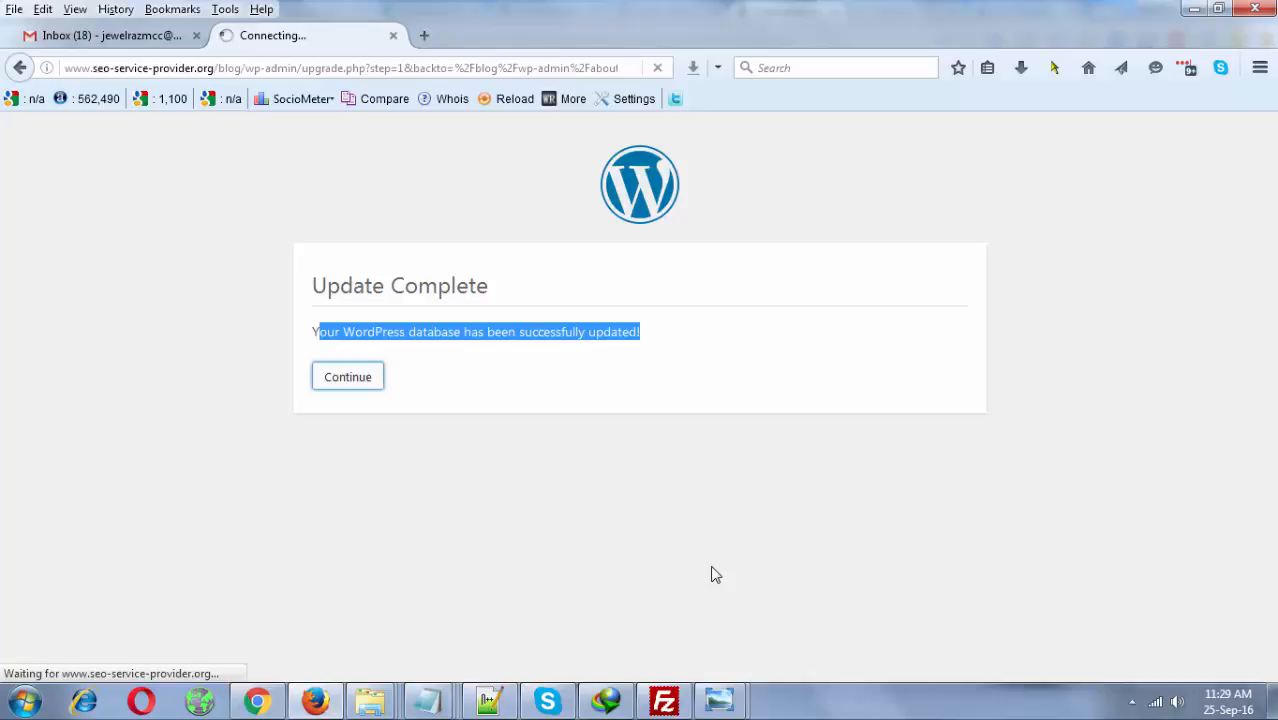
pyautogui.click(346, 376)
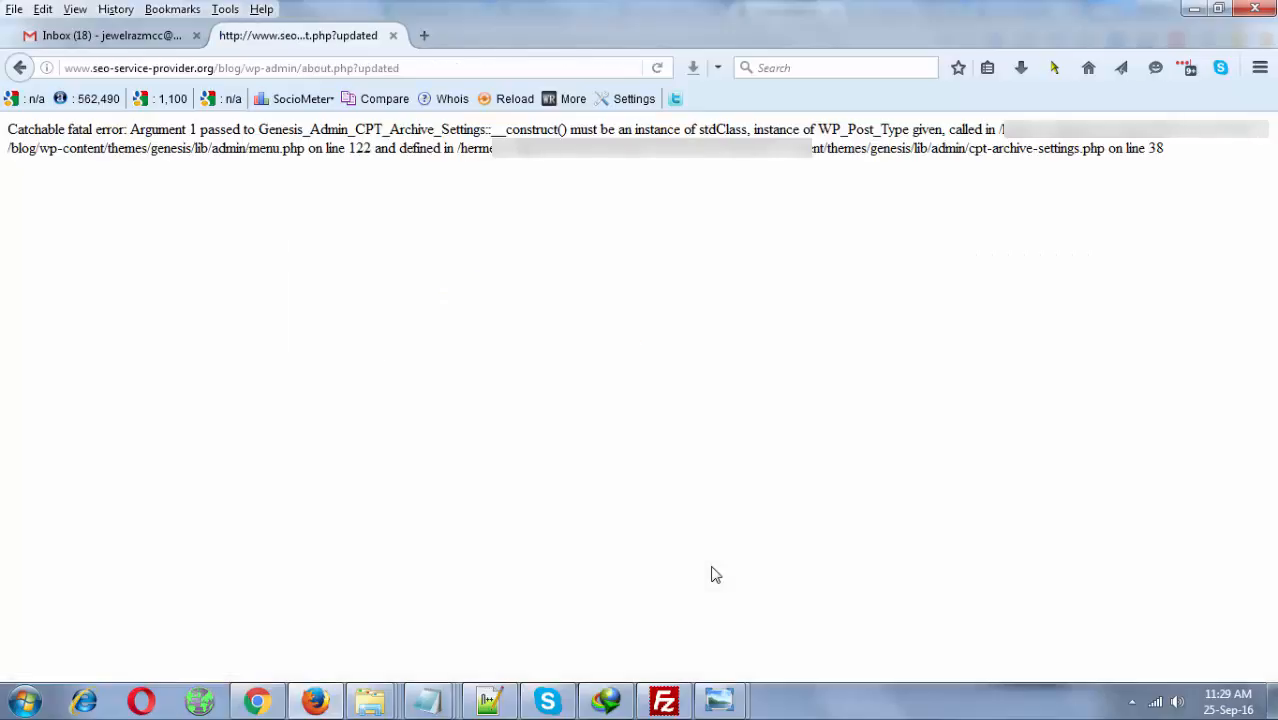
pyautogui.doubleClick(48, 128)
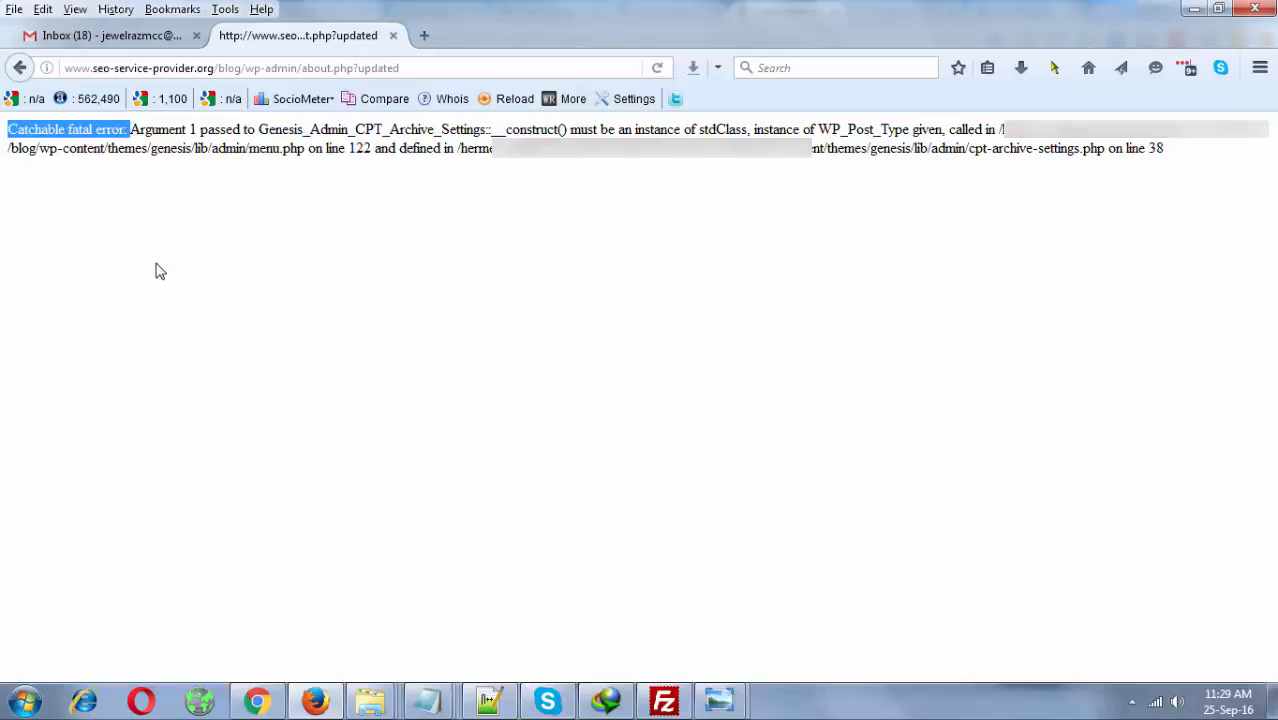
pyautogui.moveTo(160, 250)
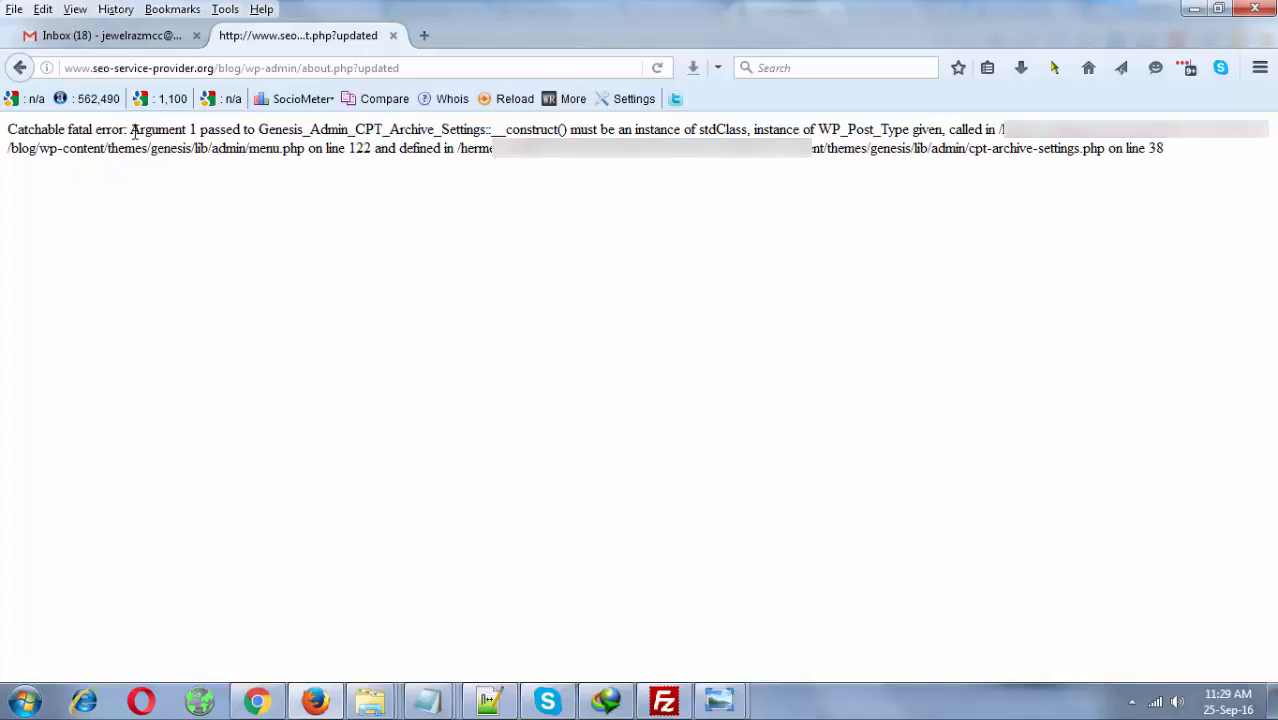
pyautogui.moveTo(1152, 174)
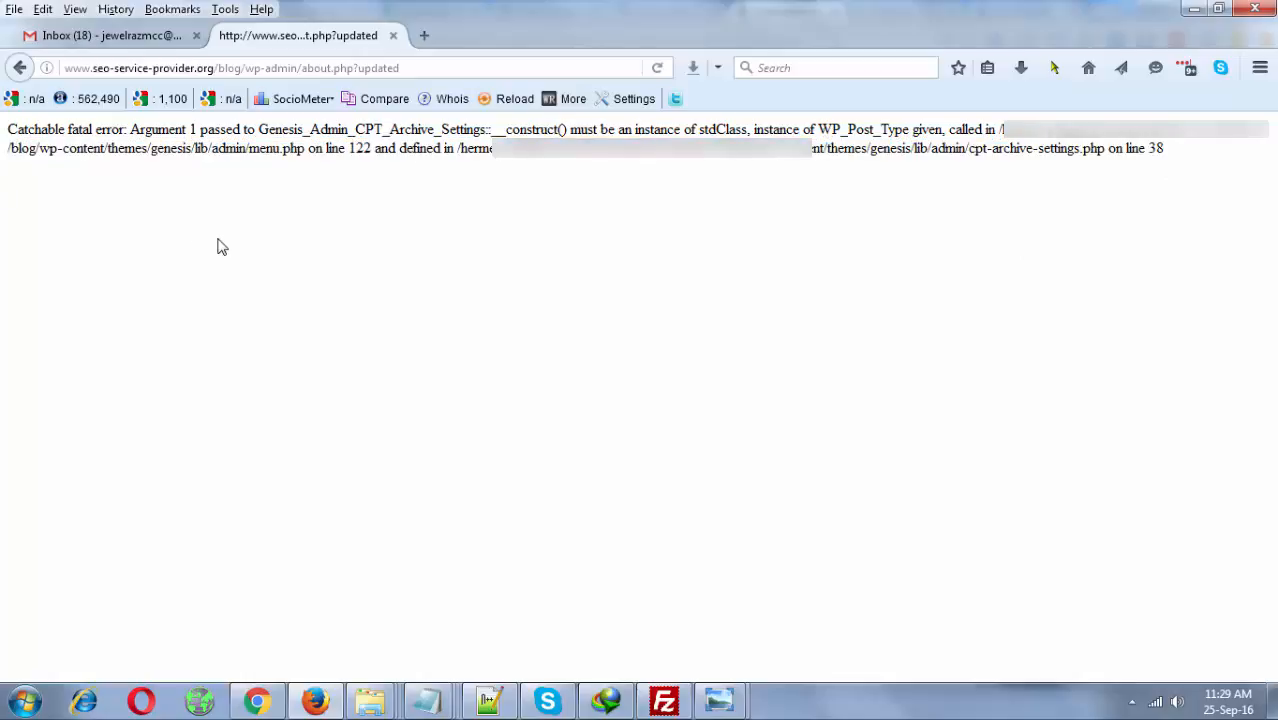
pyautogui.moveTo(236, 204)
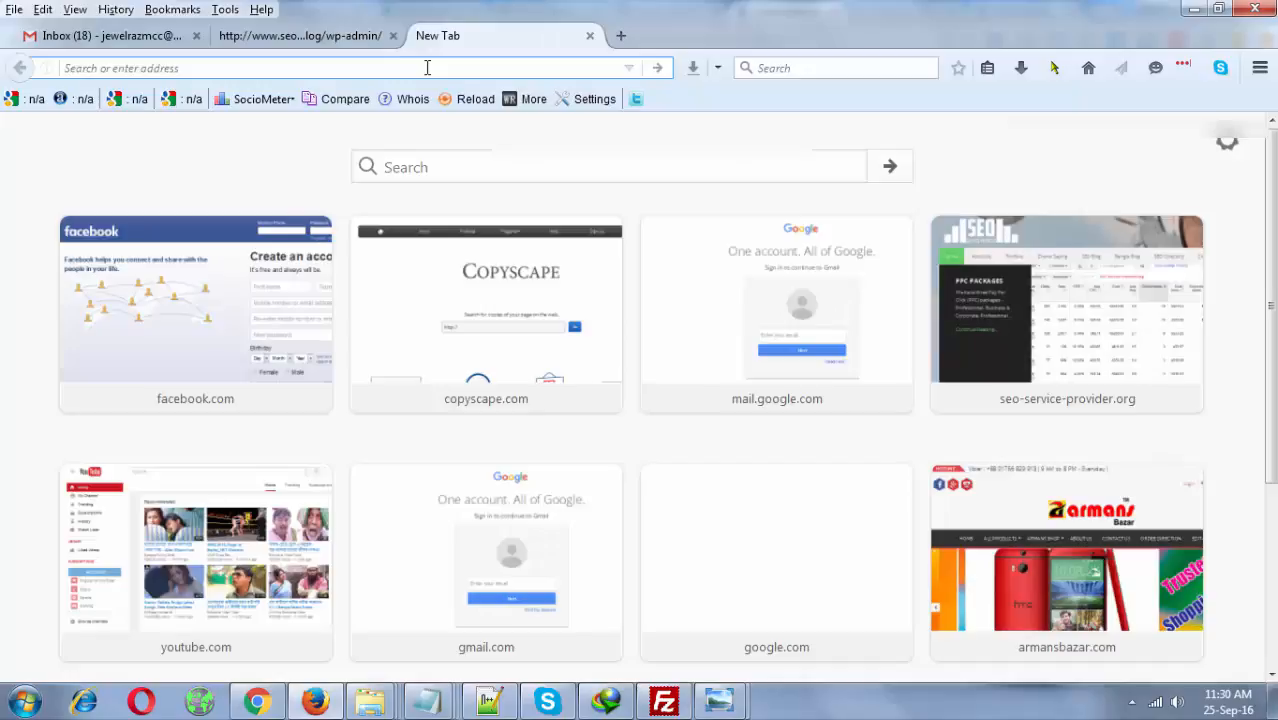
# Load seo-service-provider.org/blog/ in a new tab to confirm the front page works.
pyautogui.write('seo-service-provider.org/blog/')
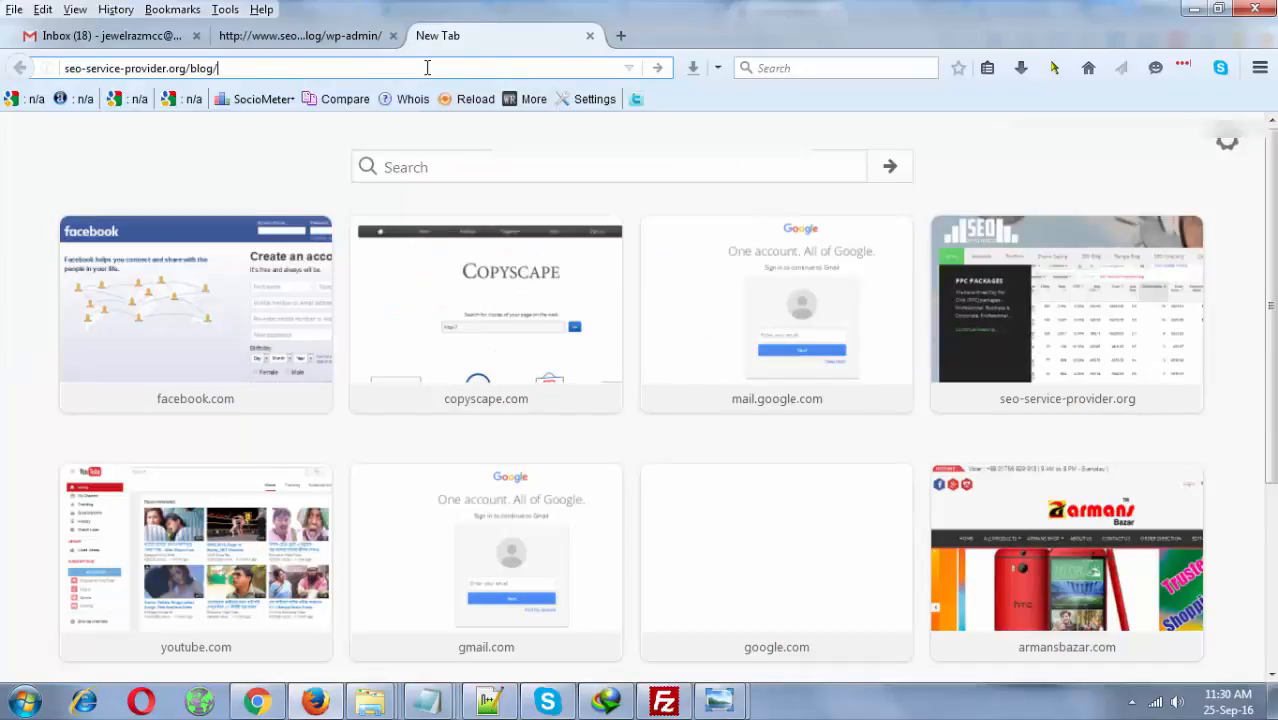
pyautogui.press('Return')
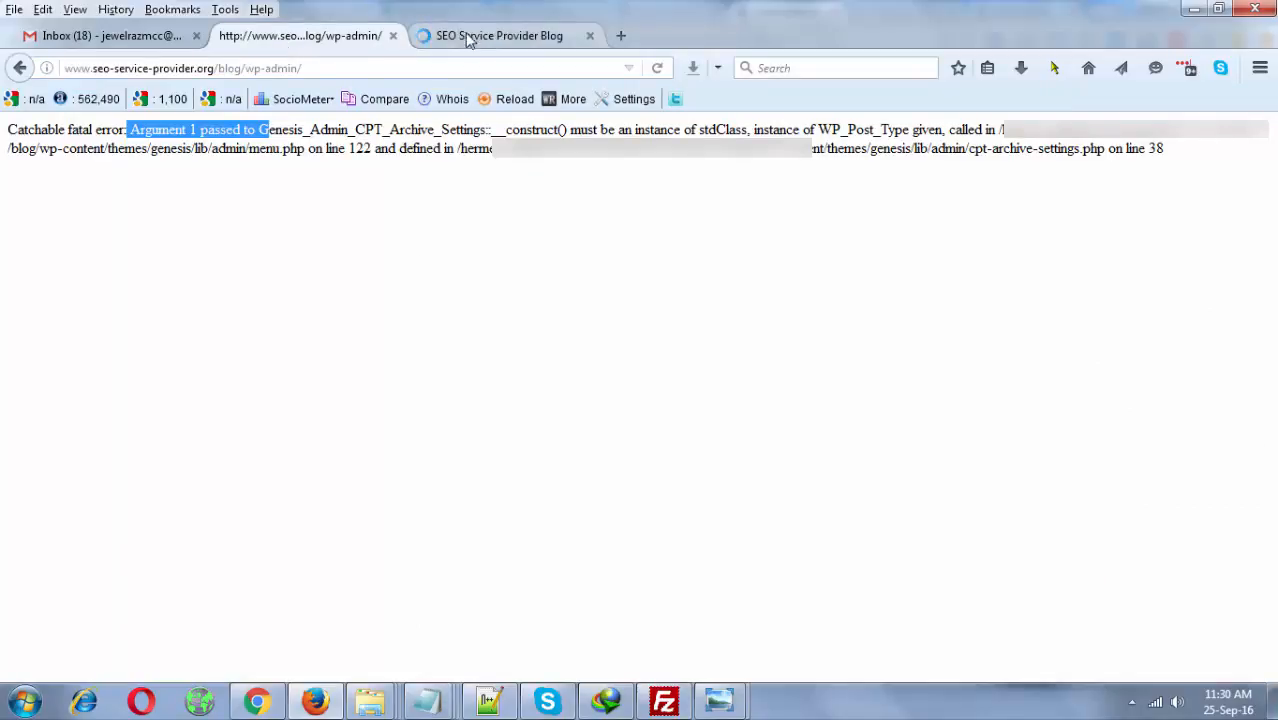
pyautogui.moveTo(500, 36)
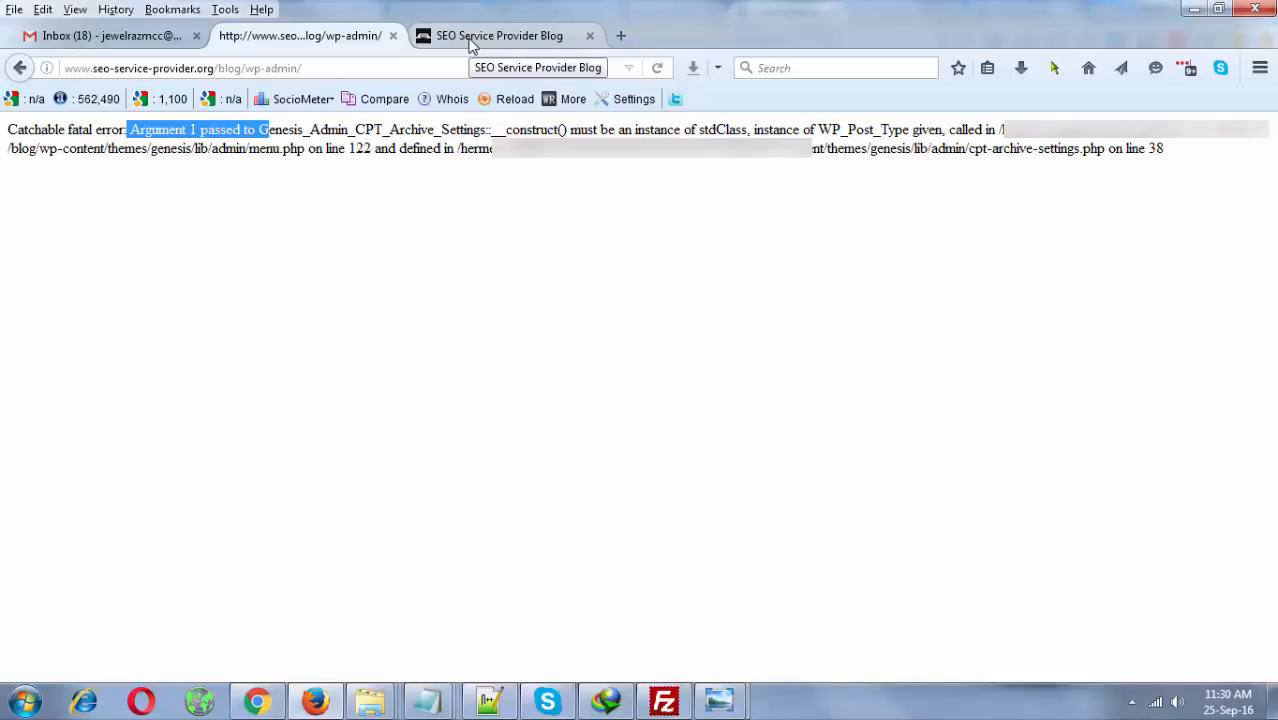
pyautogui.click(500, 36)
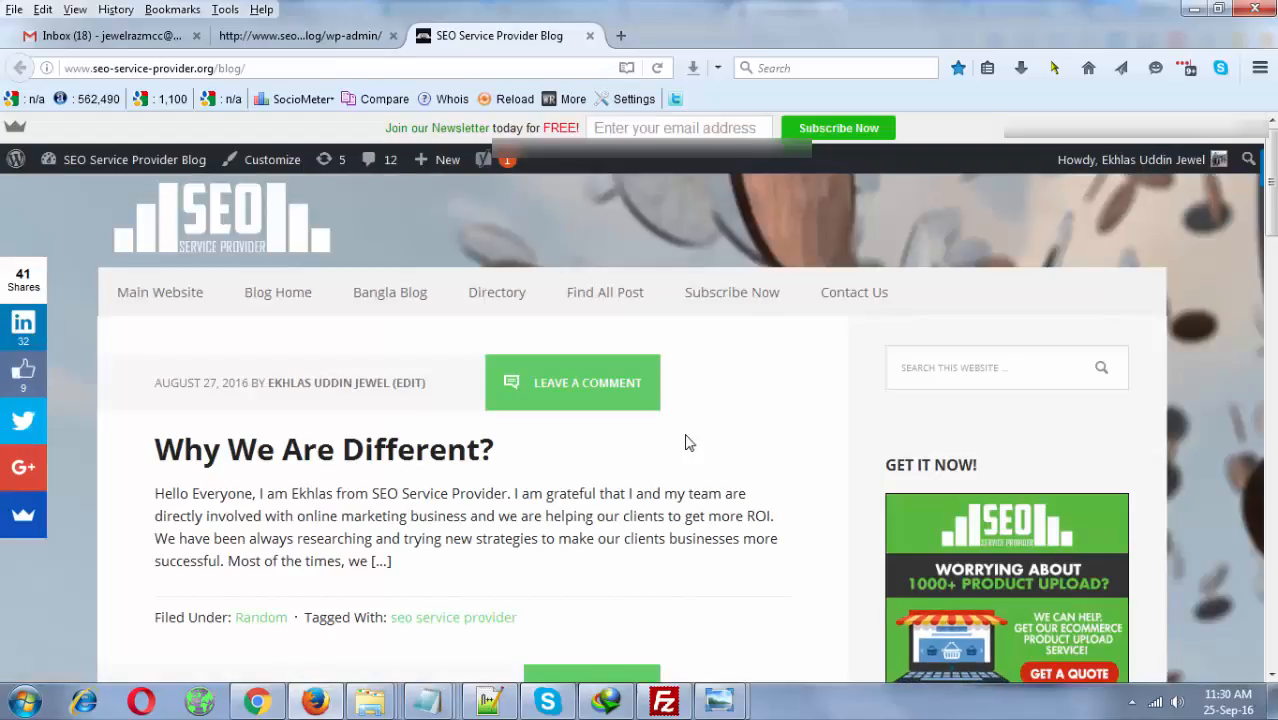
# Compare with the dashboard error tab and prepare the address for /blog/wp-admin/.
pyautogui.click(300, 36)
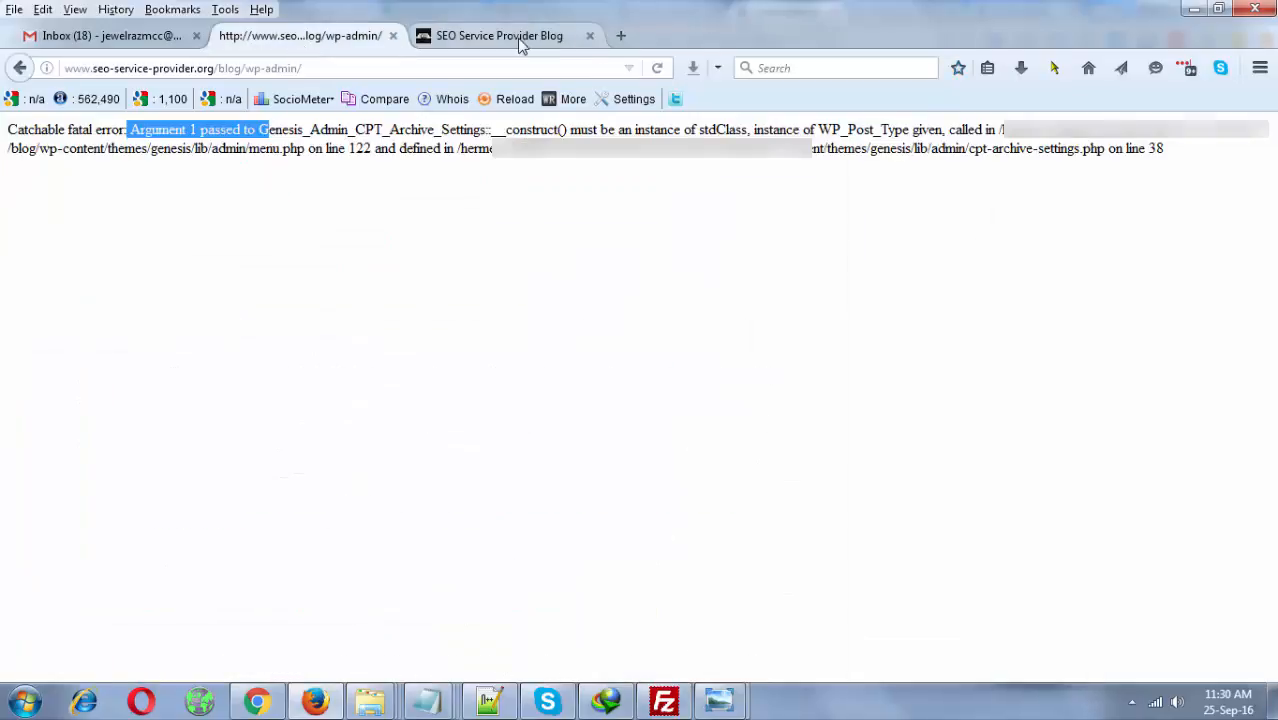
pyautogui.click(500, 36)
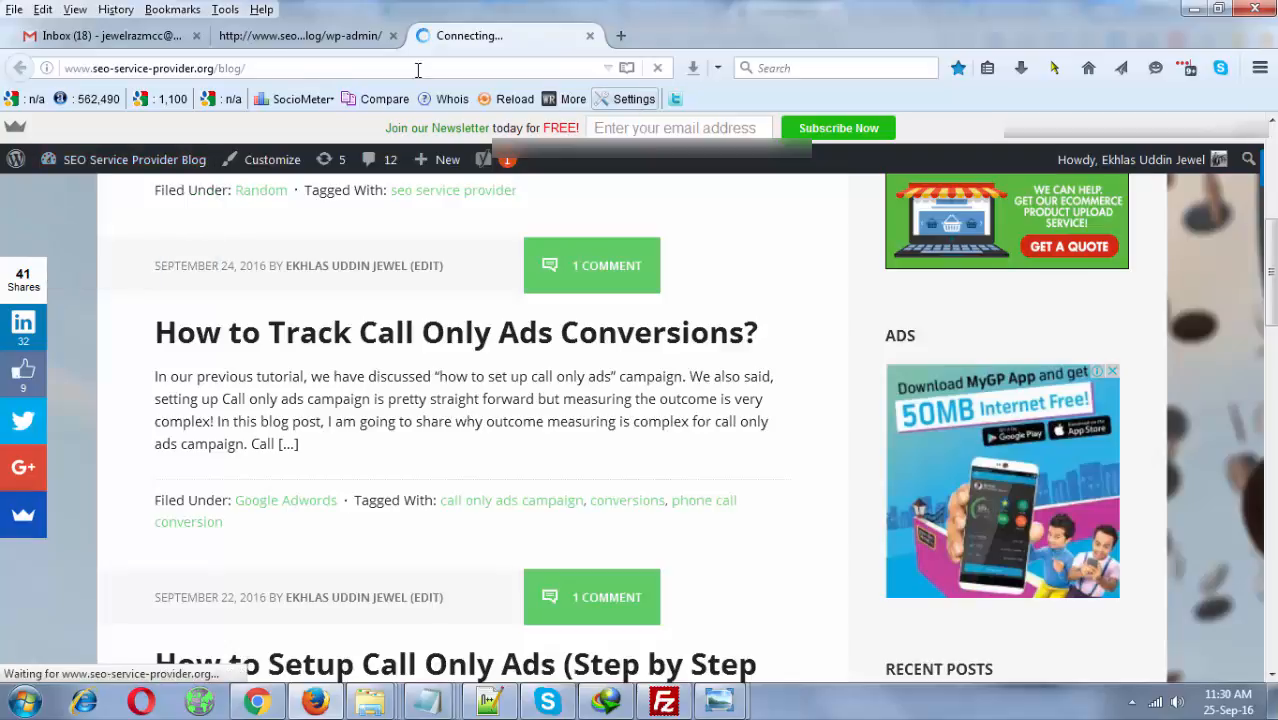
pyautogui.click(300, 36)
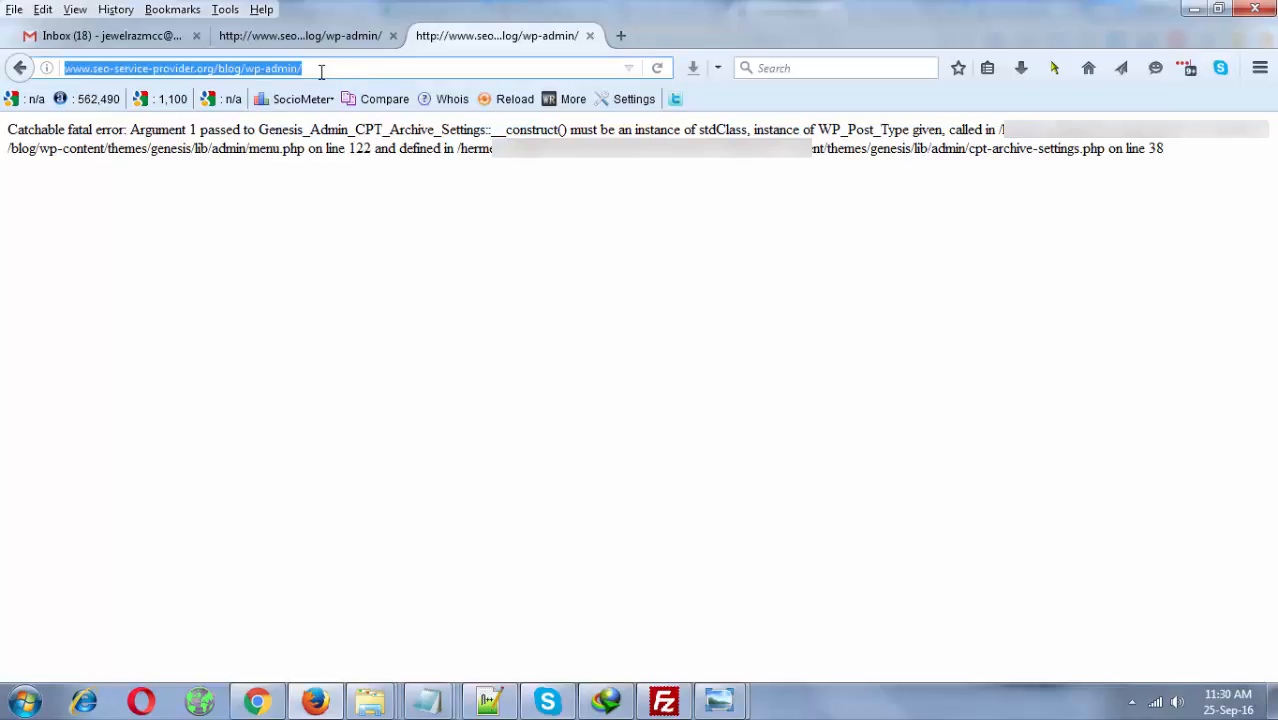
pyautogui.moveTo(288, 180)
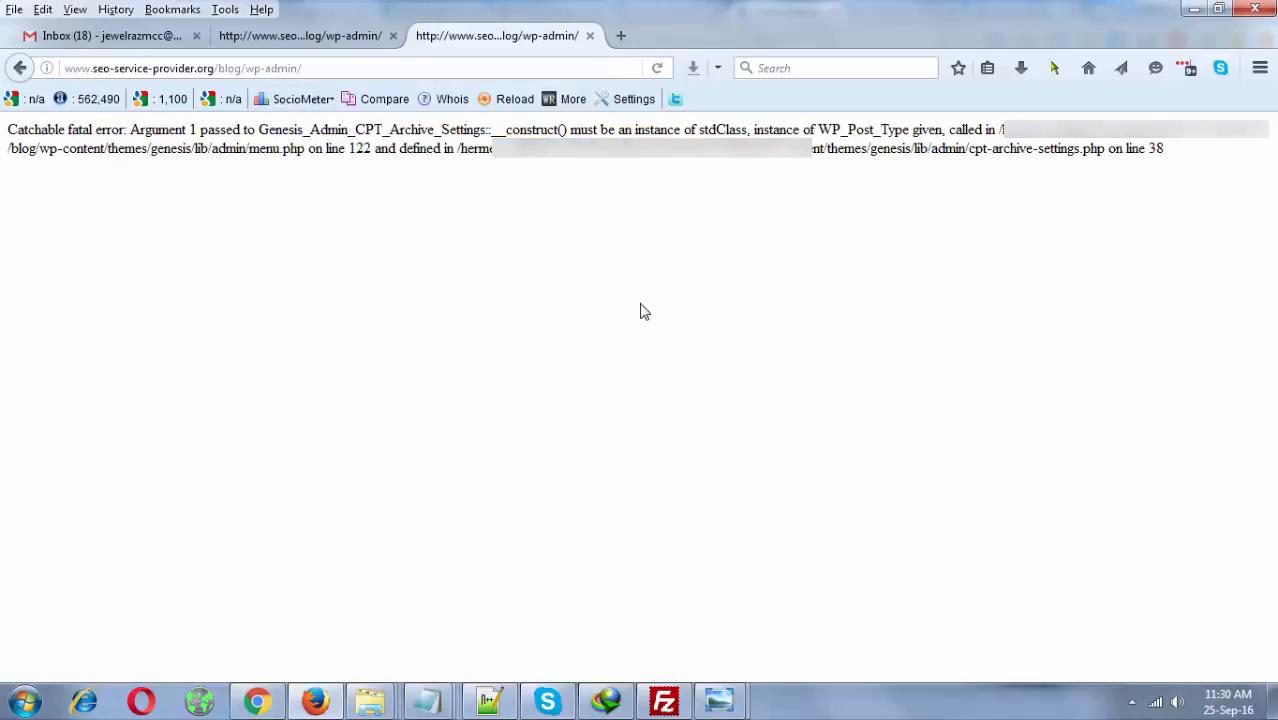
pyautogui.moveTo(640, 486)
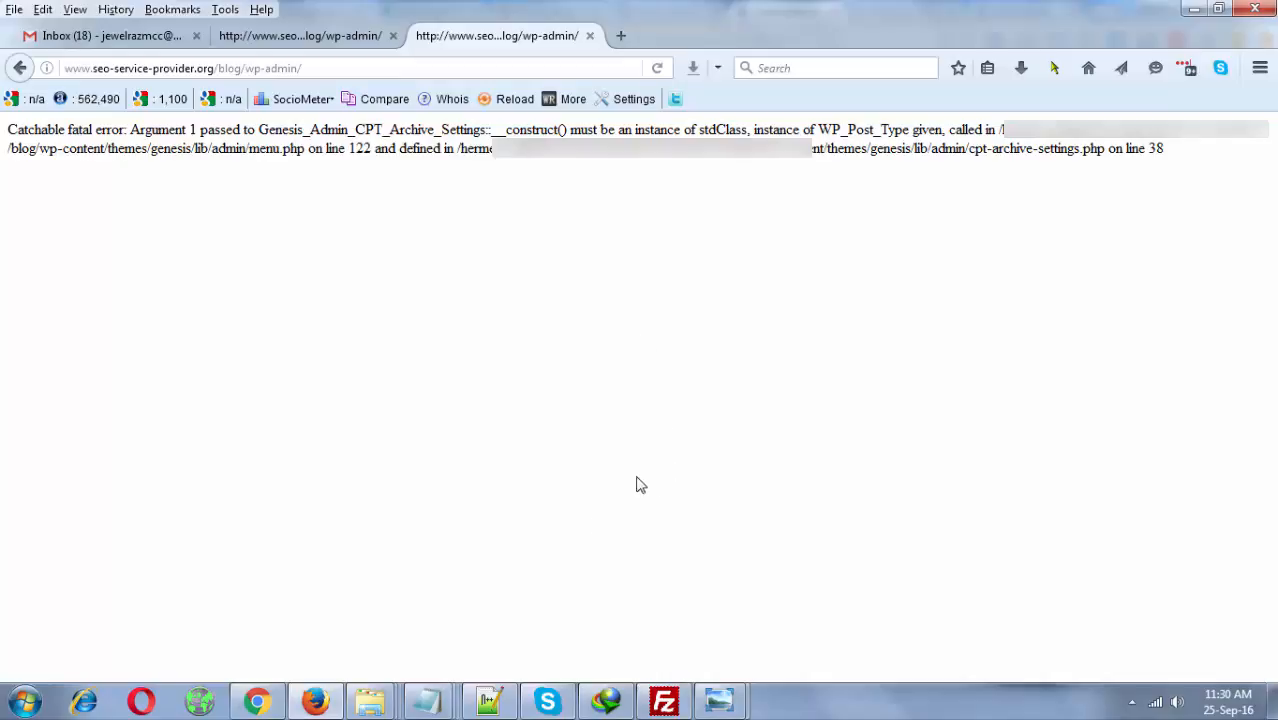
pyautogui.moveTo(482, 424)
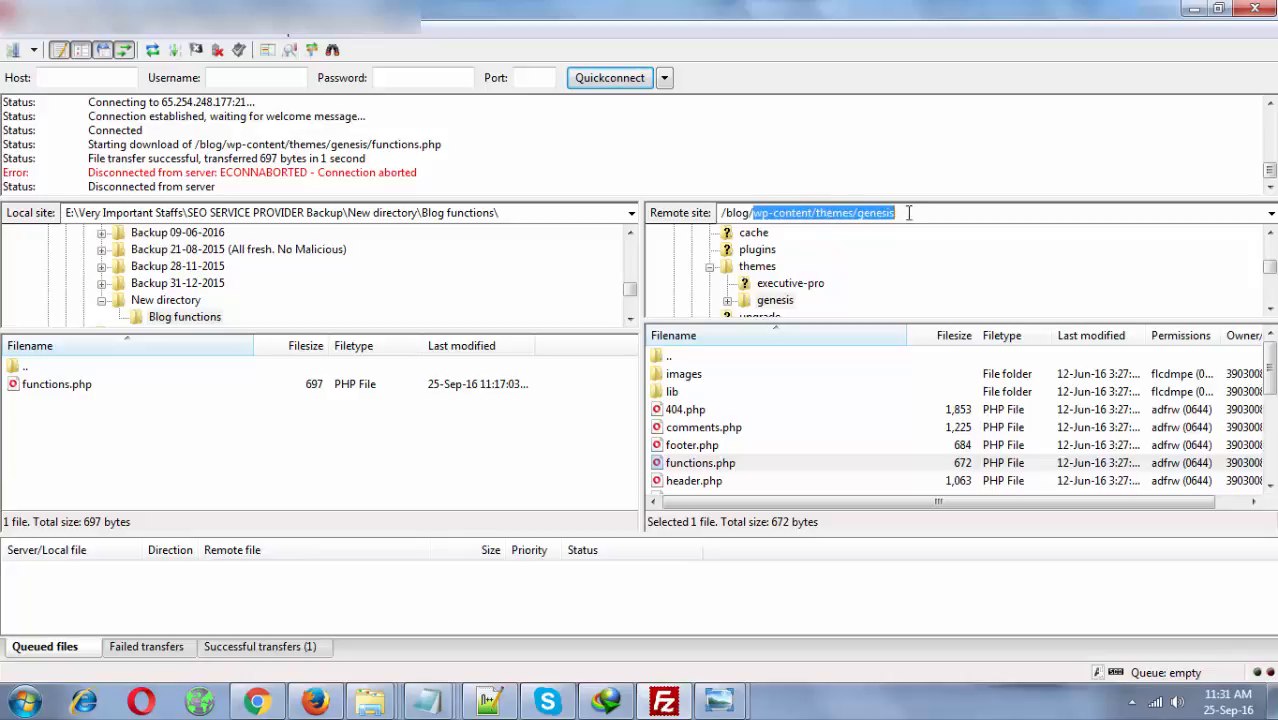
# Download functions.php from /blog/wp-content/themes/genesis into the local Blog functions folder.
pyautogui.click(700, 462)
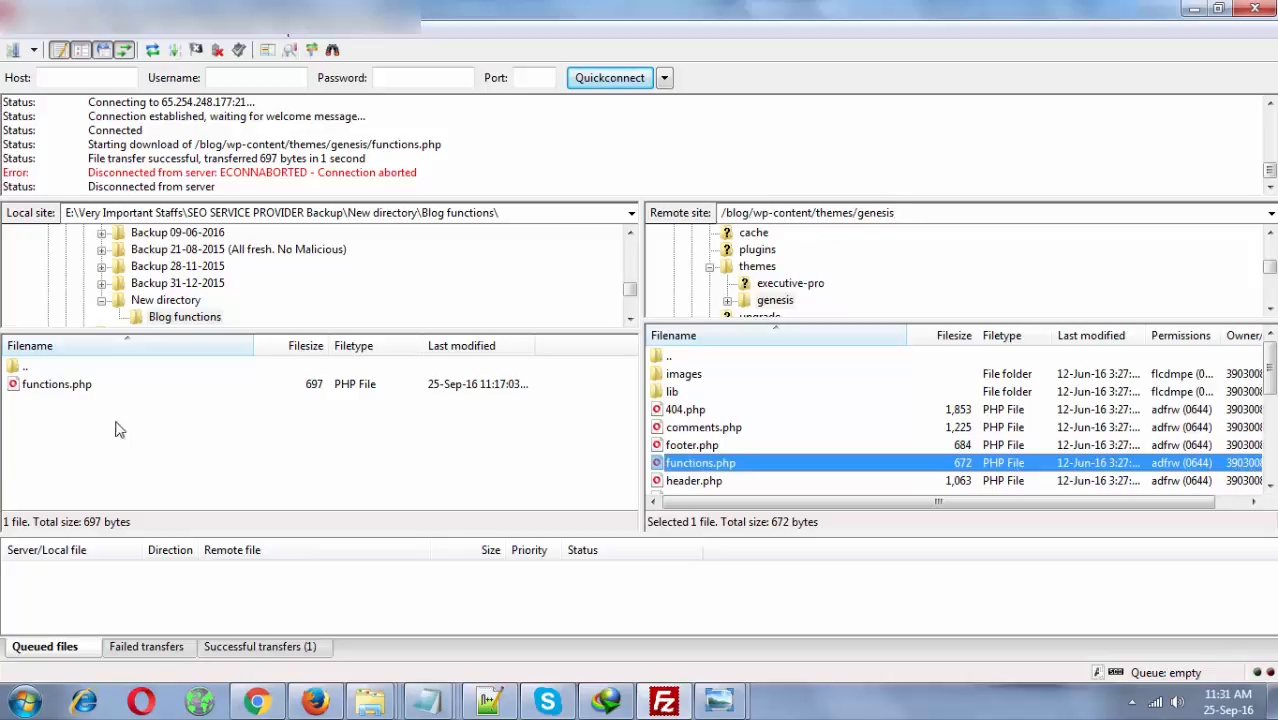
pyautogui.click(56, 384)
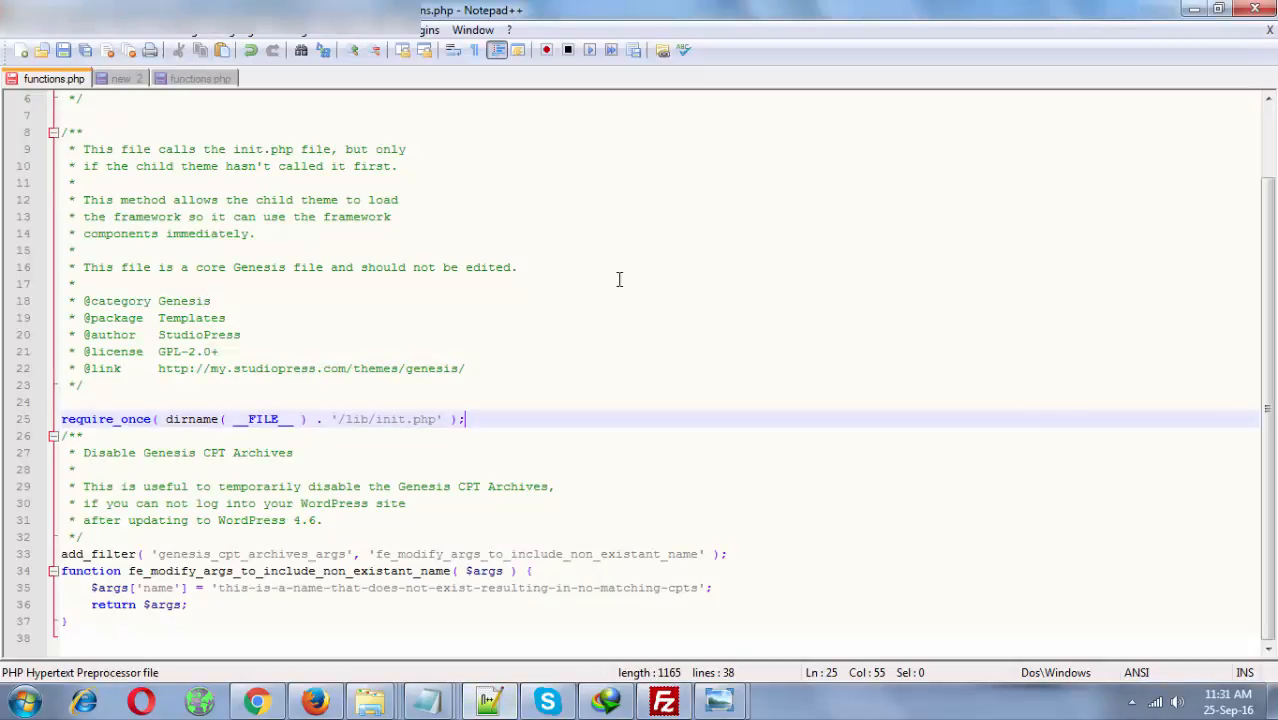
pyautogui.moveTo(122, 78)
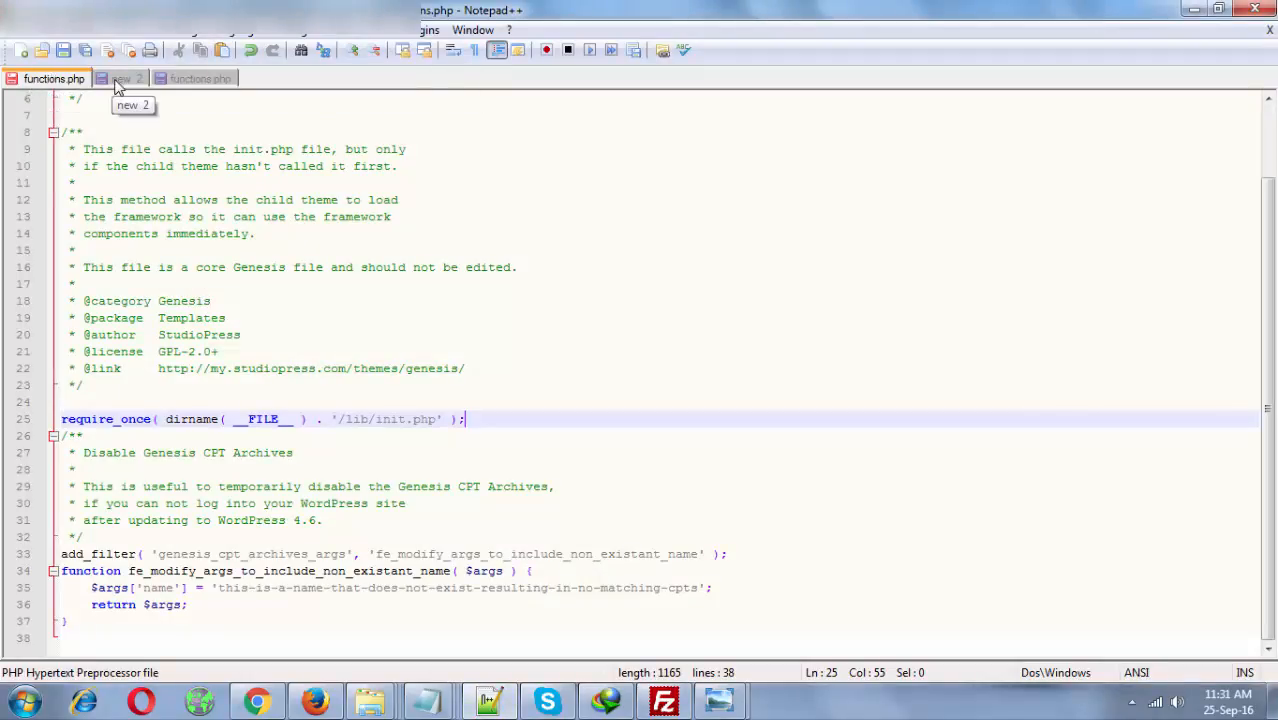
pyautogui.moveTo(200, 78)
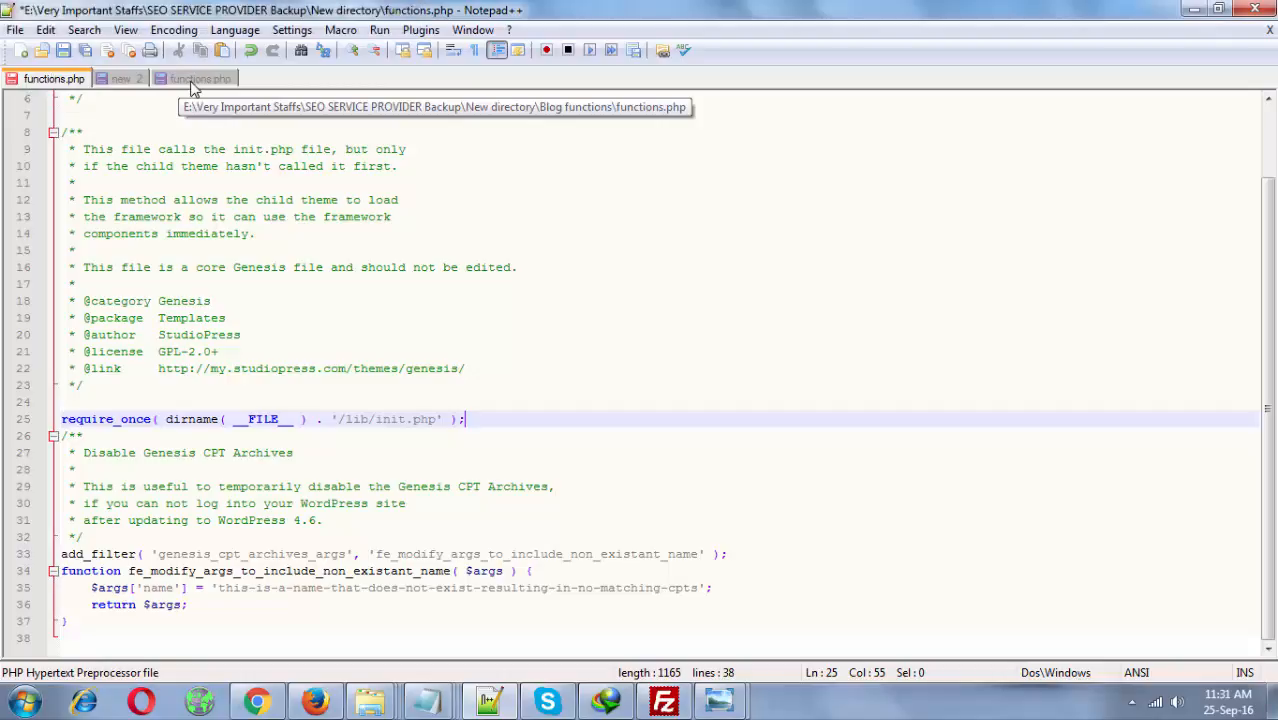
pyautogui.moveTo(196, 84)
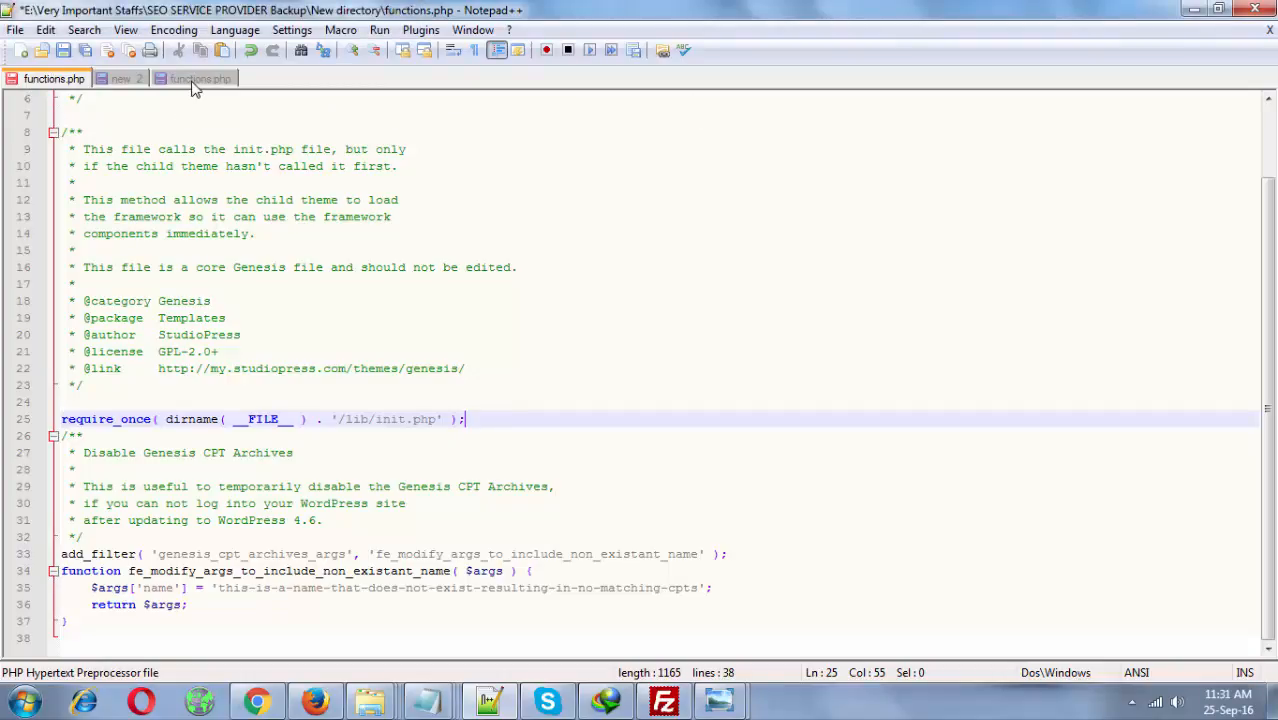
# View the downloaded Genesis functions.php, which ends at the require_once line.
pyautogui.click(200, 80)
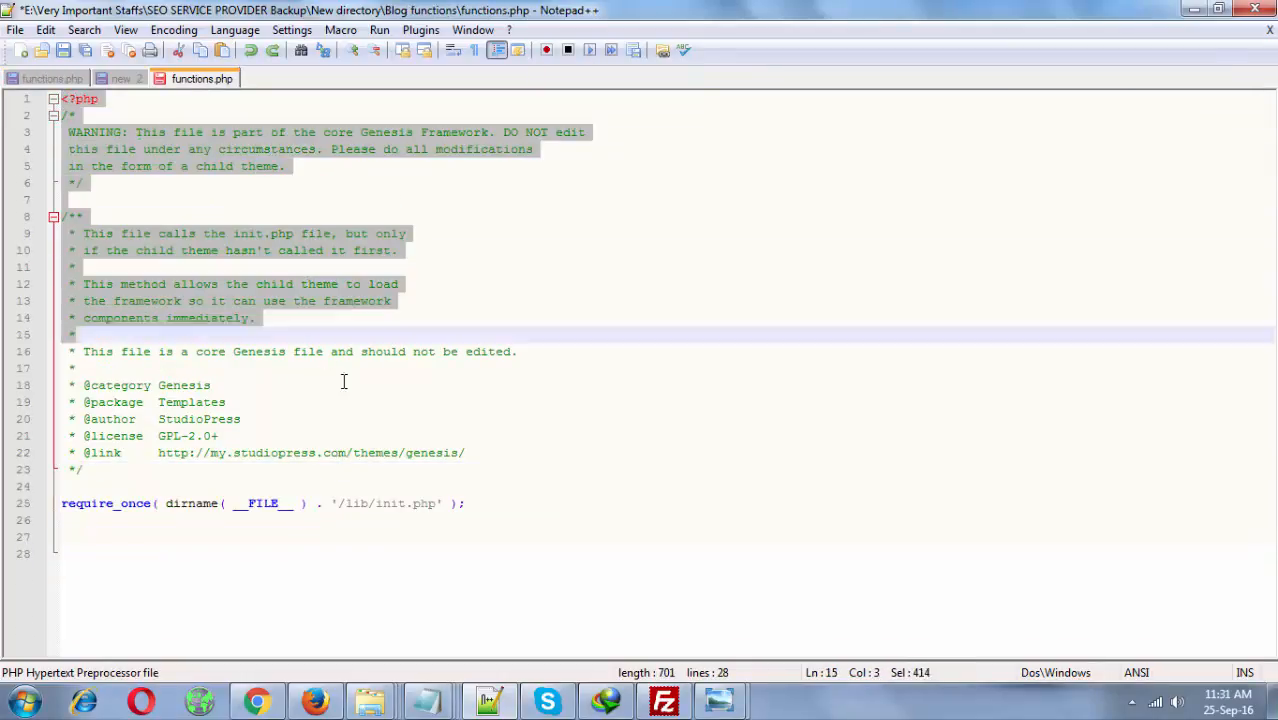
pyautogui.click(464, 504)
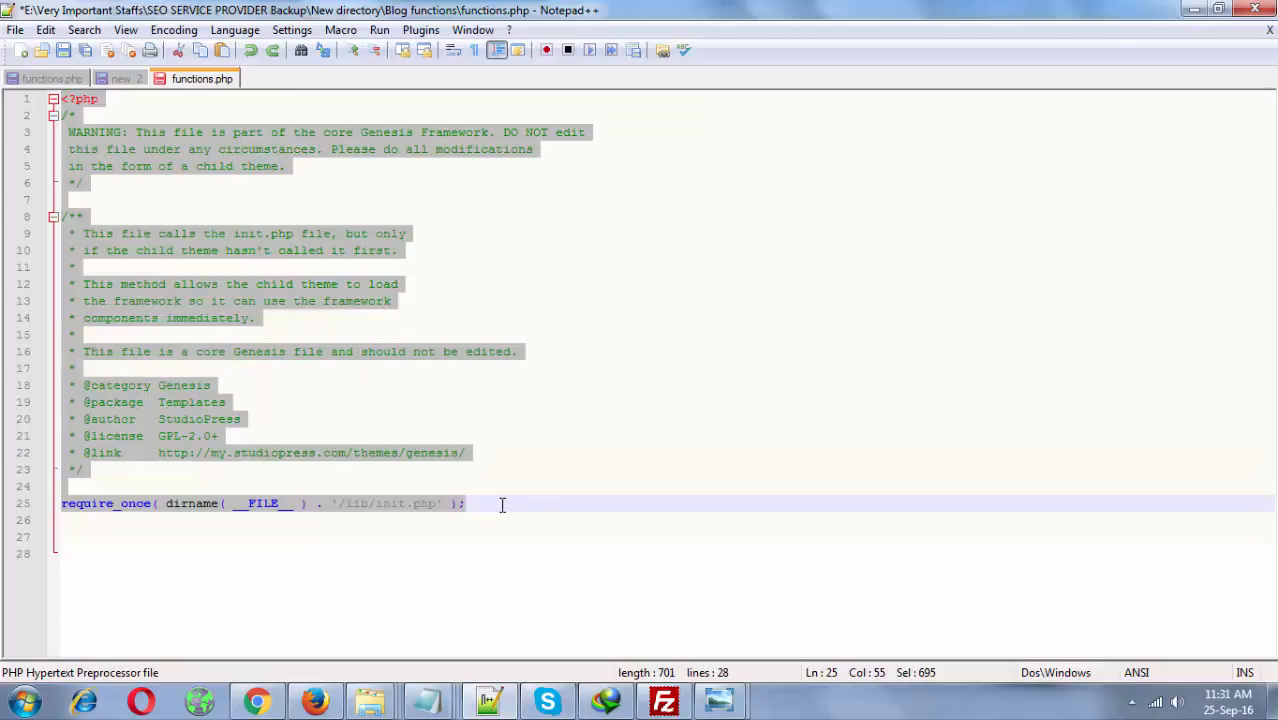
pyautogui.click(64, 200)
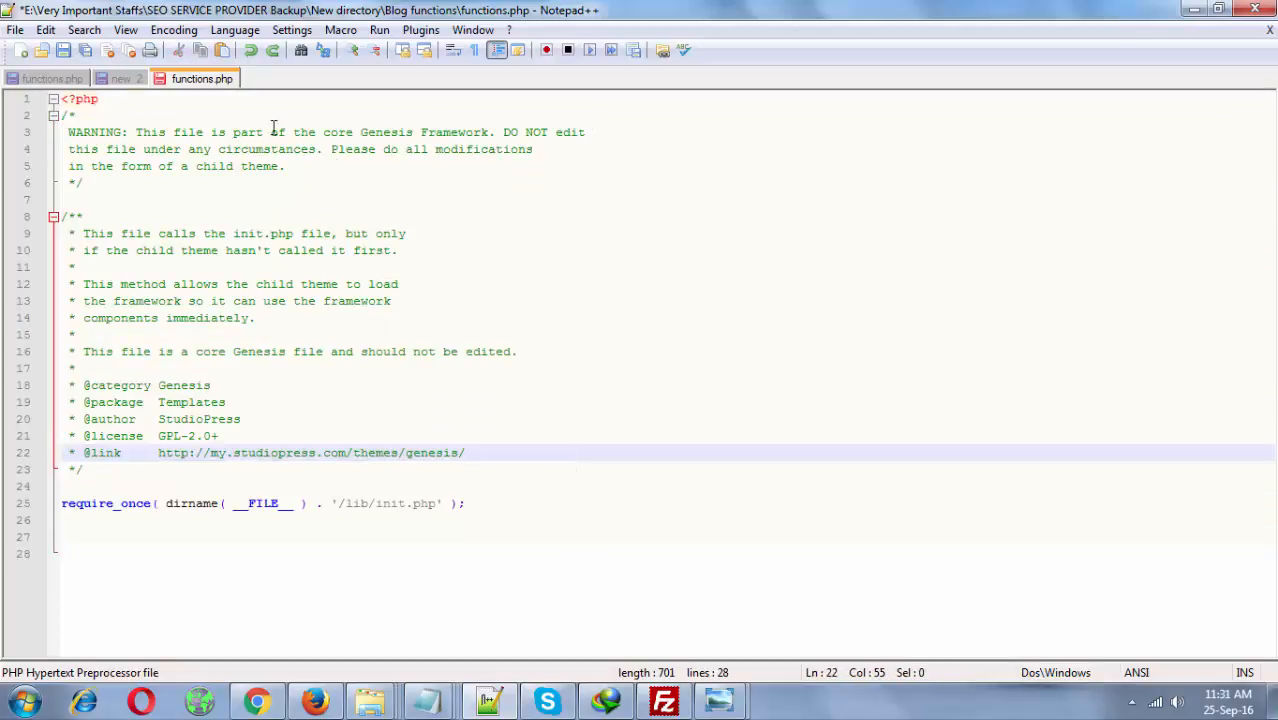
pyautogui.moveTo(200, 80)
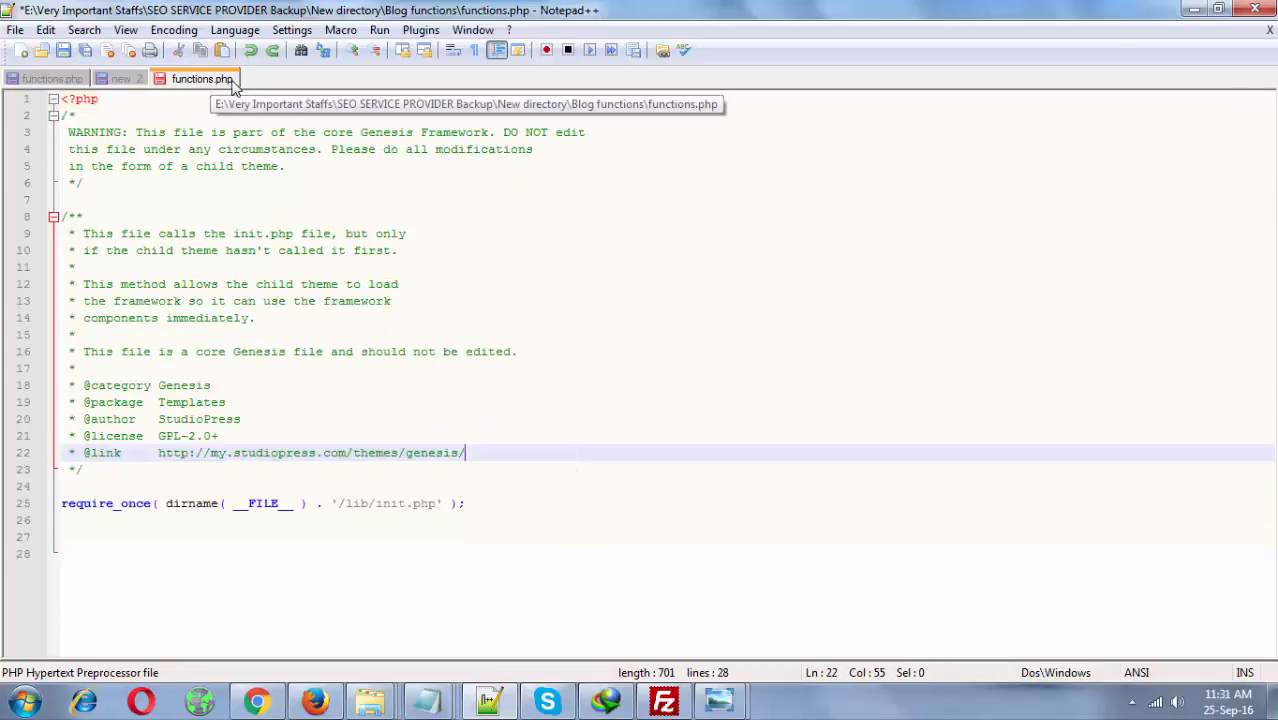
pyautogui.moveTo(386, 348)
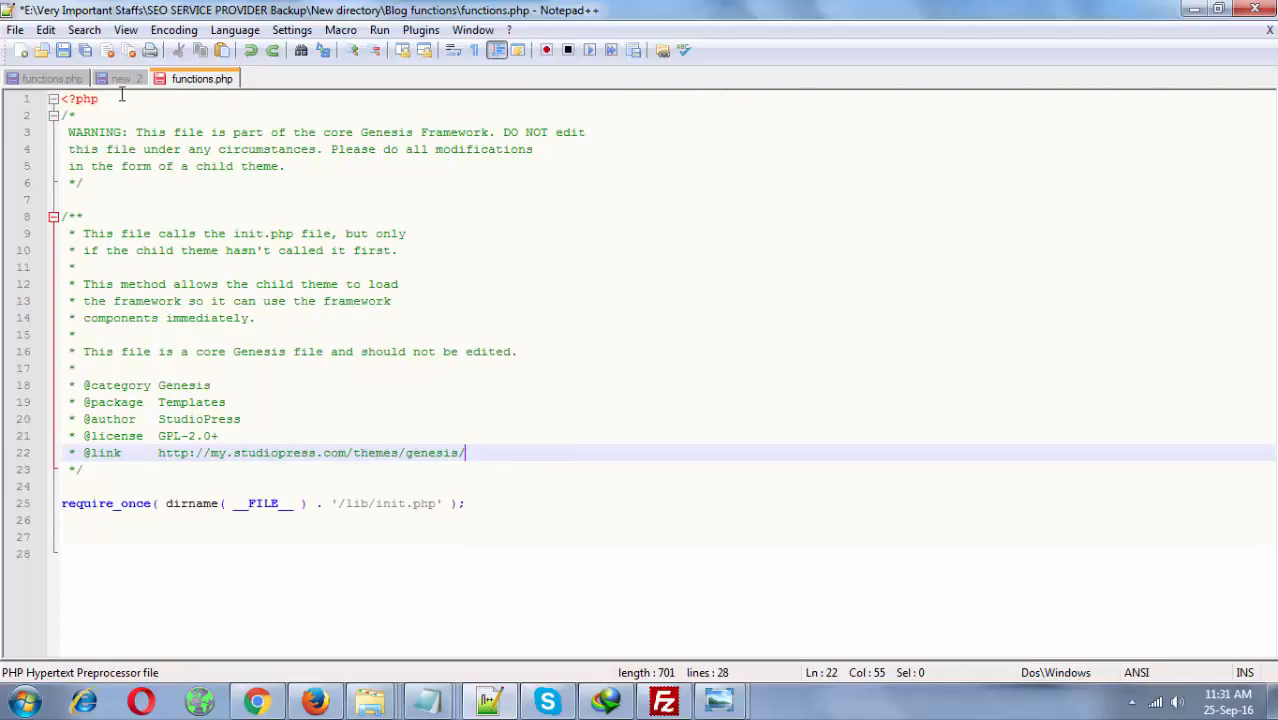
# Copy the Genesis CPT archives filter snippet from the new 2 document.
pyautogui.click(122, 78)
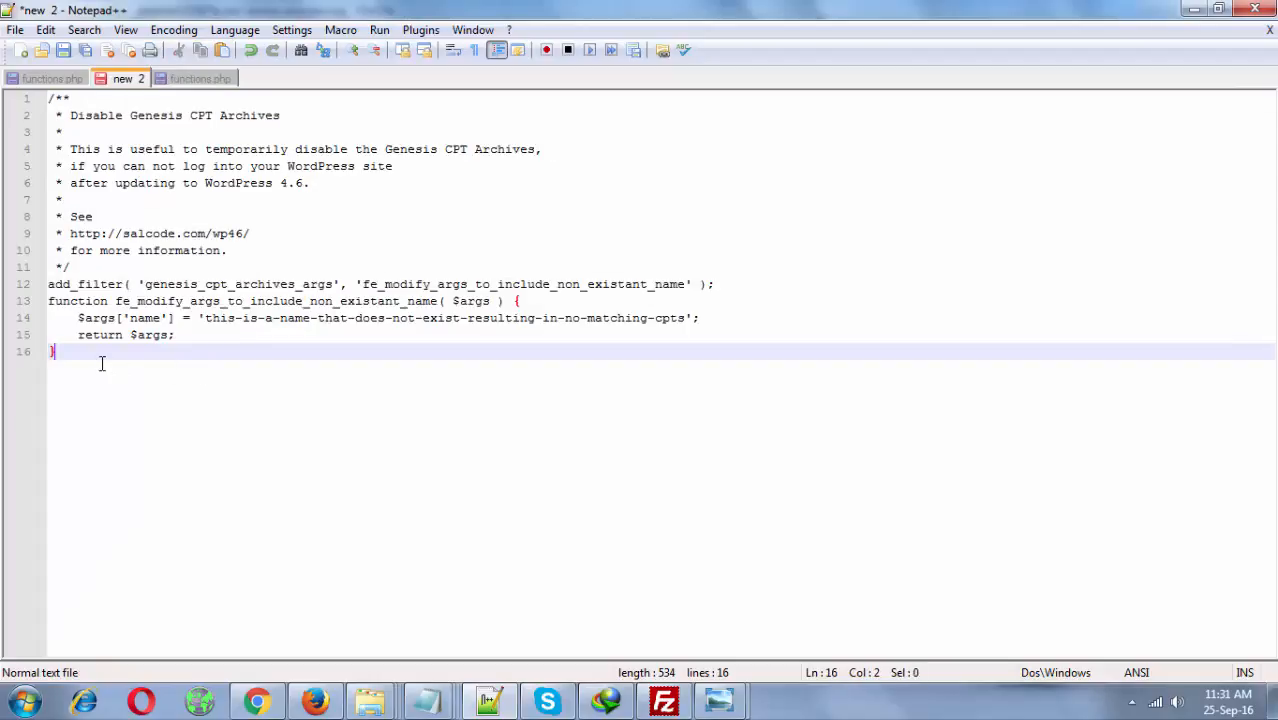
pyautogui.press('ctrl+a')
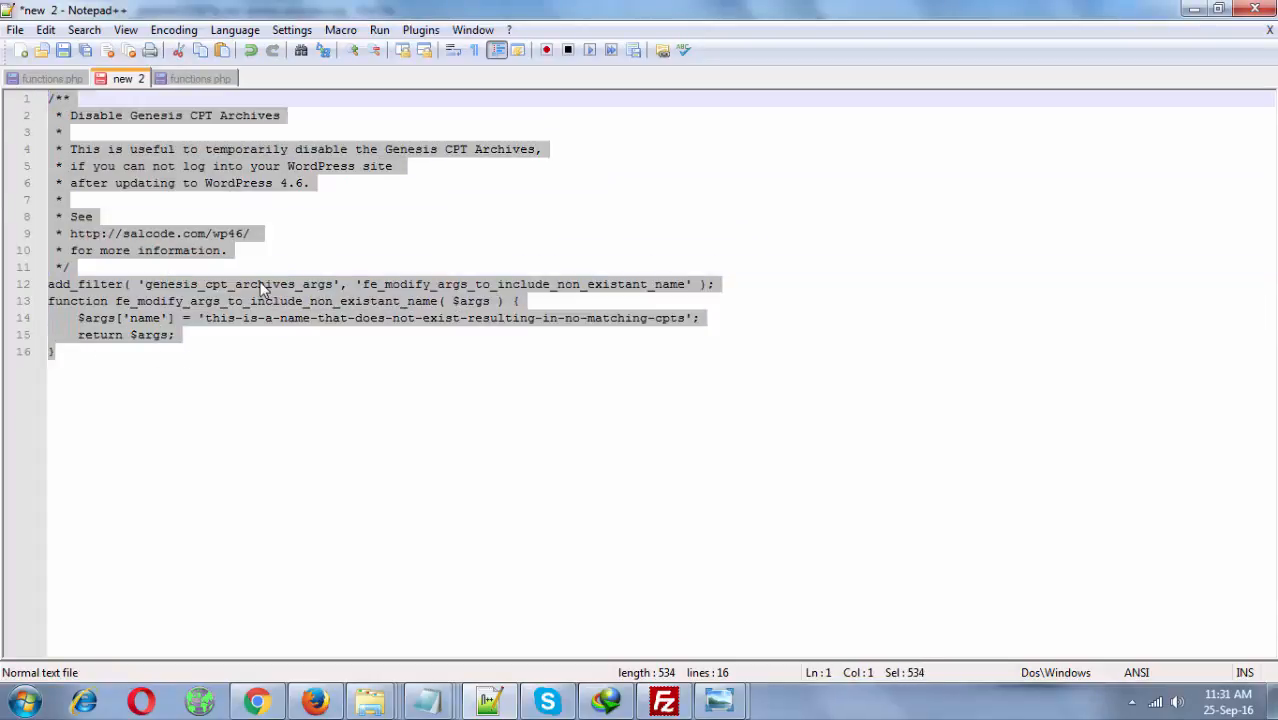
pyautogui.click(200, 78)
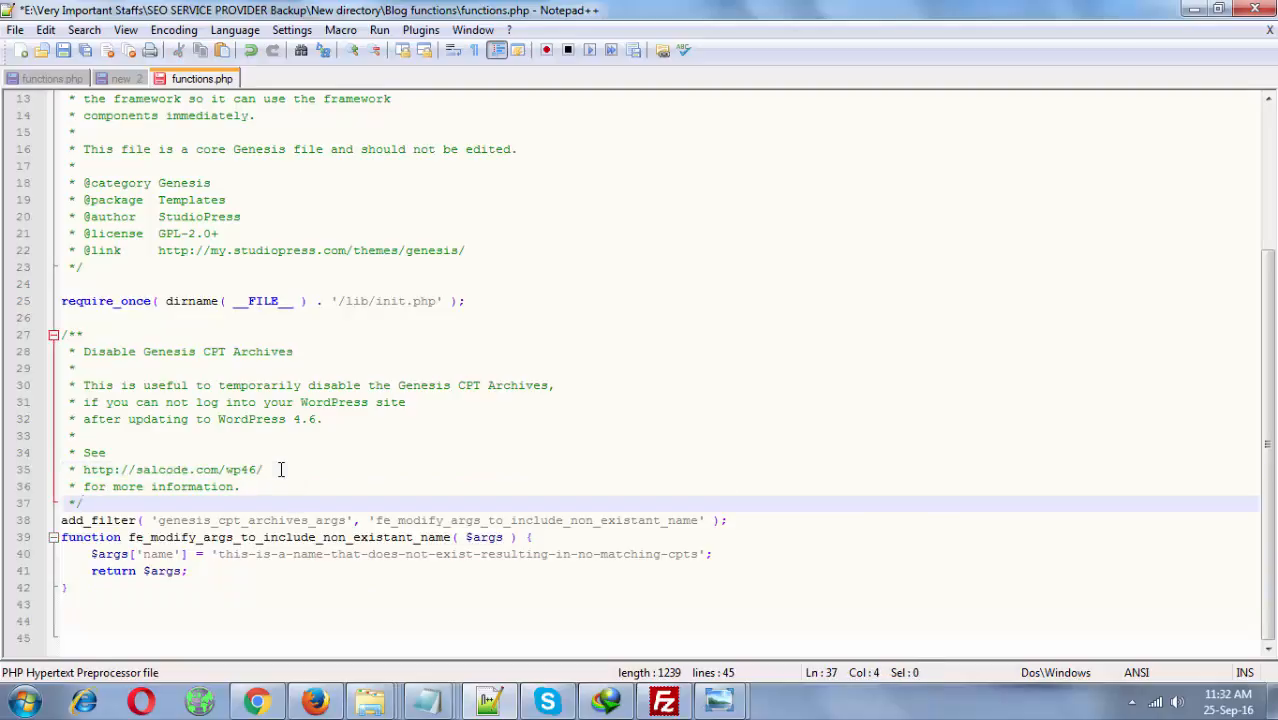
# Paste the filter after require_once in functions.php and save the file.
pyautogui.doubleClick(170, 468)
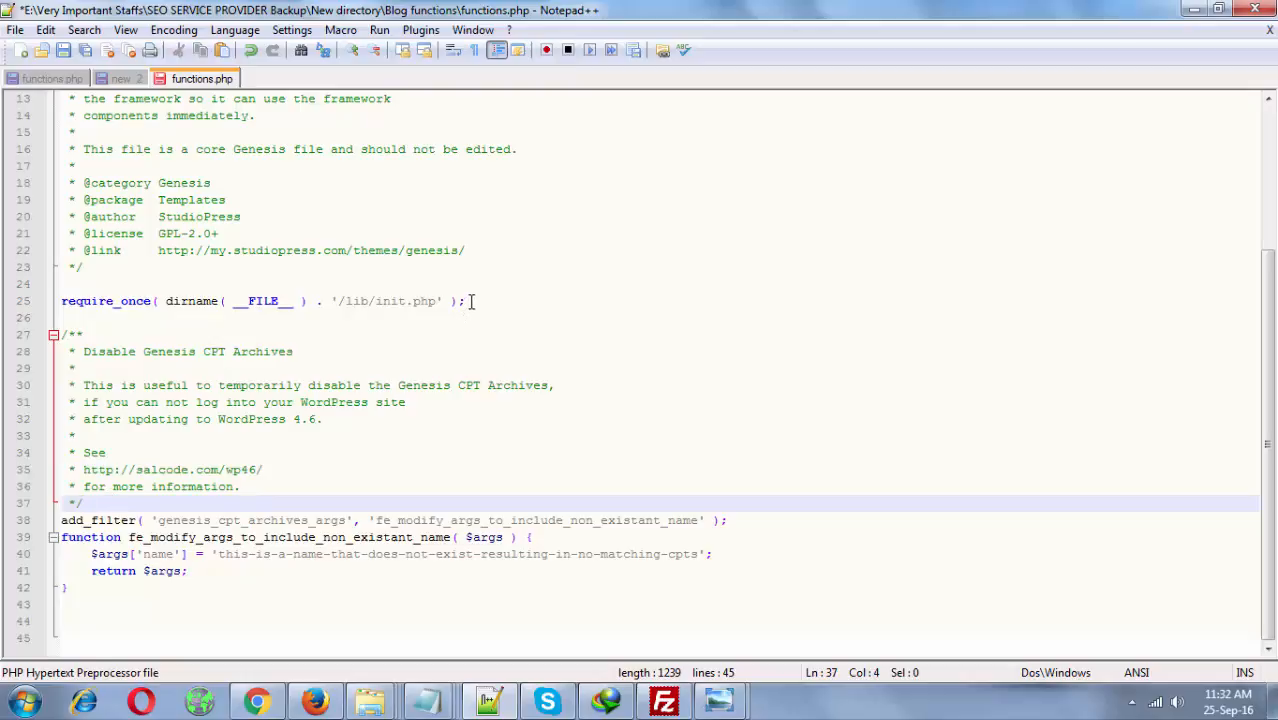
pyautogui.click(90, 336)
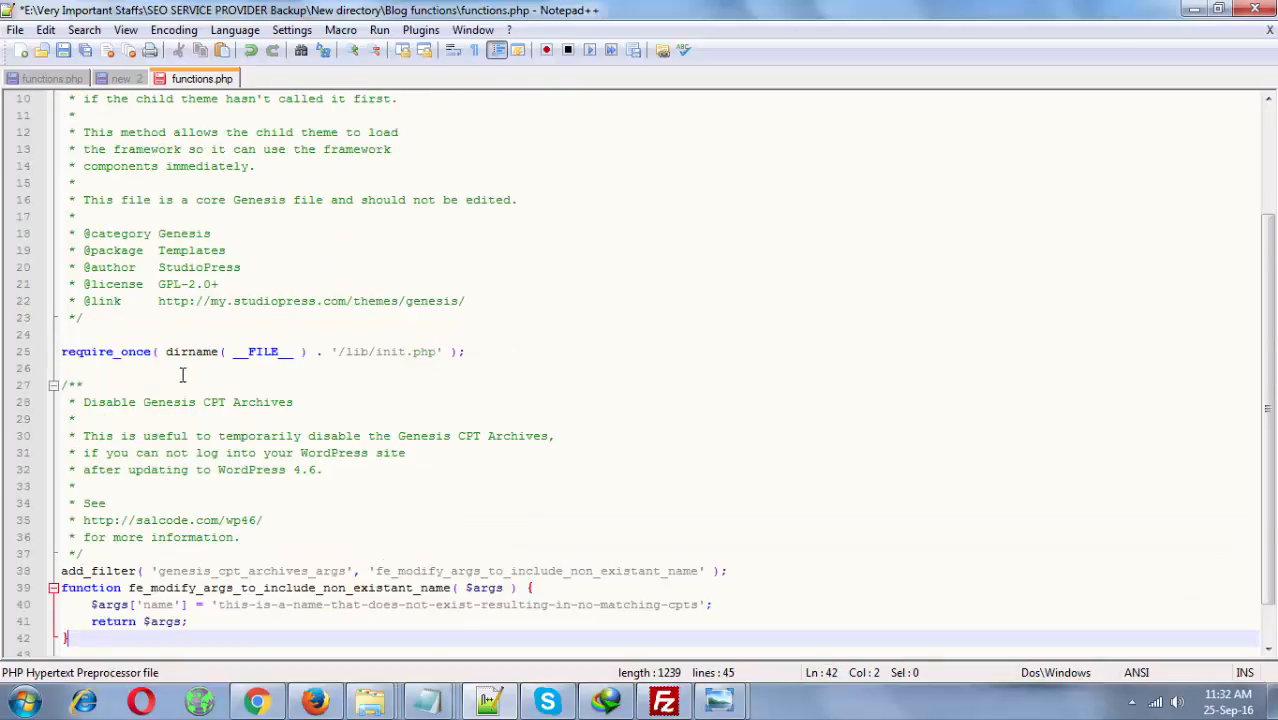
pyautogui.scroll(-3)
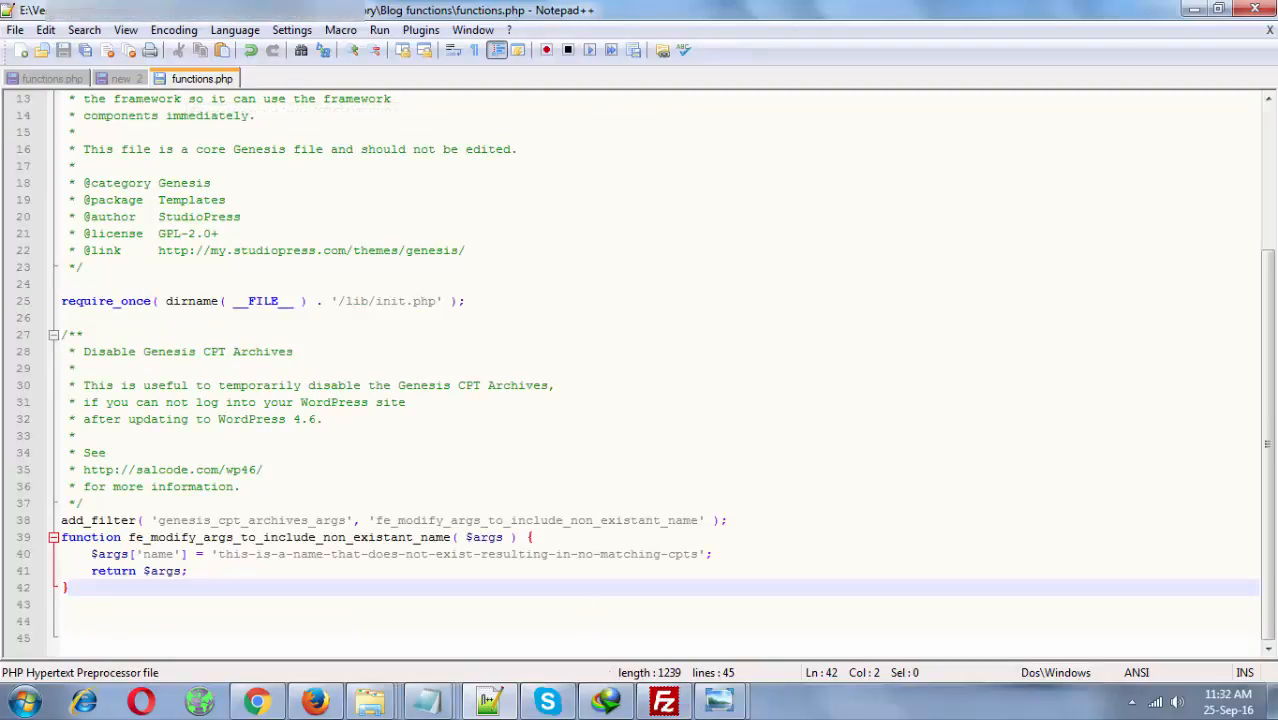
pyautogui.click(664, 700)
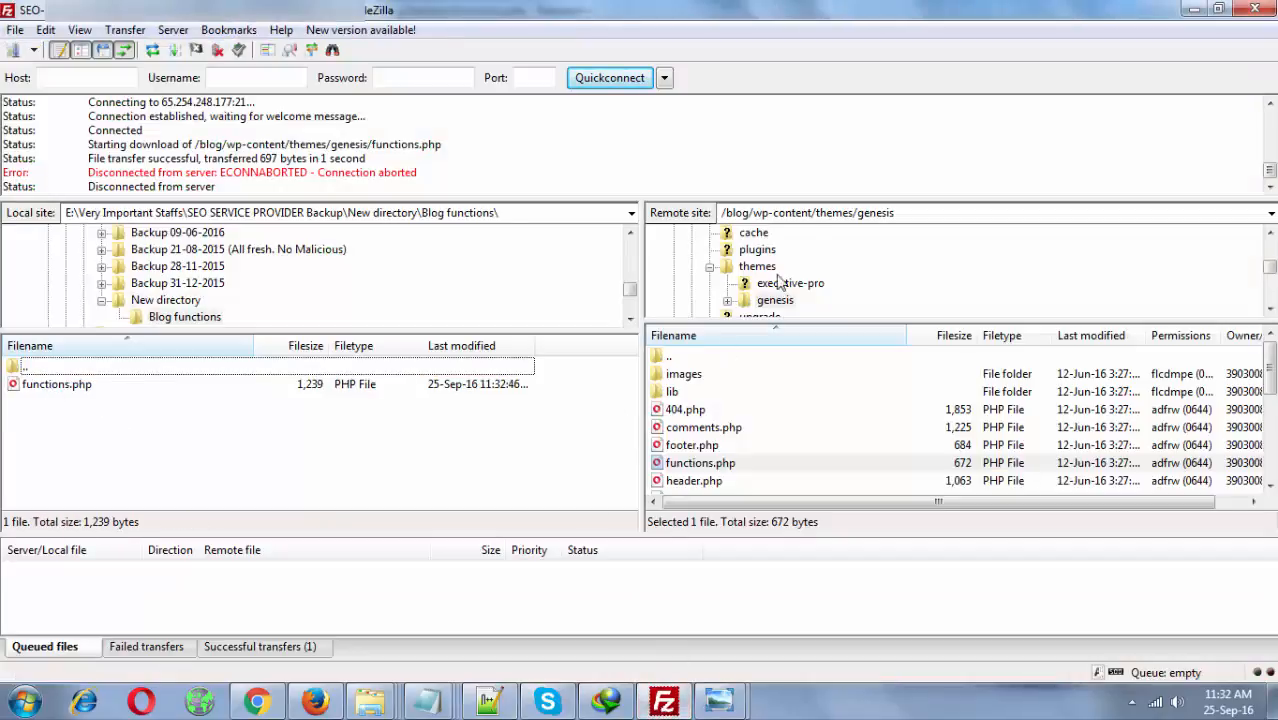
# Upload the edited functions.php to the server's genesis folder, overwriting the existing copy.
pyautogui.tripleClick(804, 212)
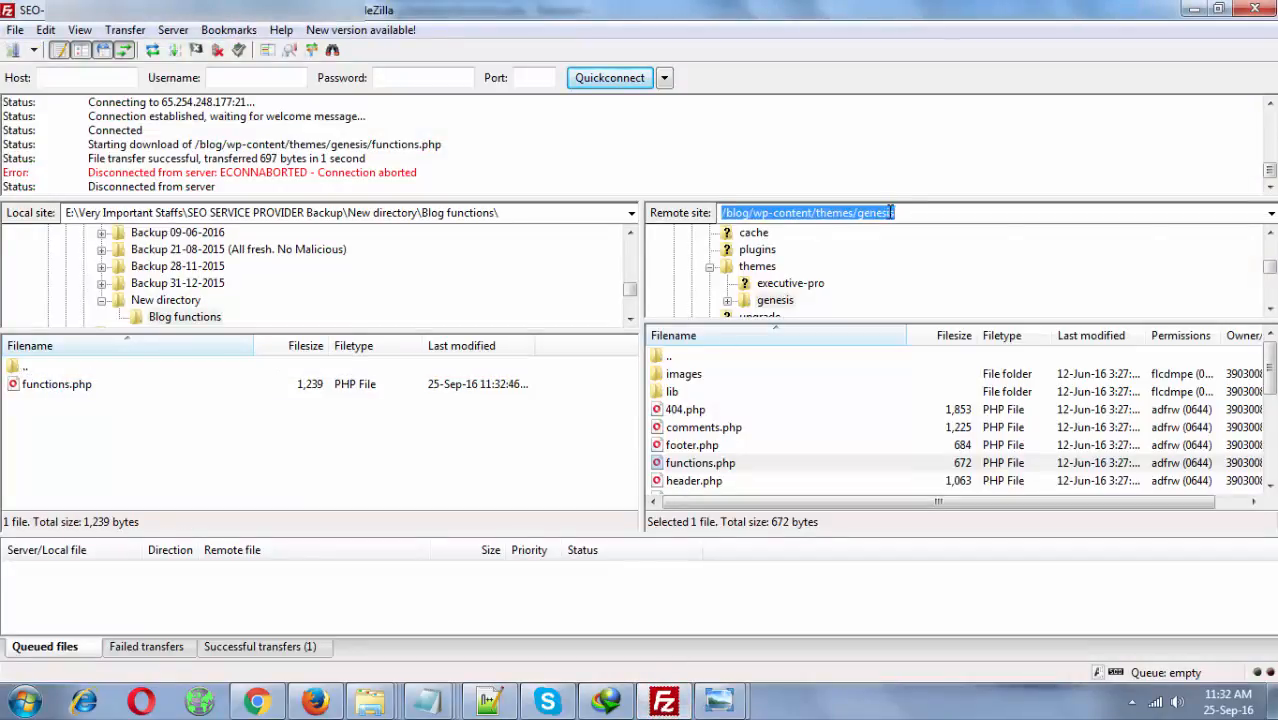
pyautogui.rightClick(56, 384)
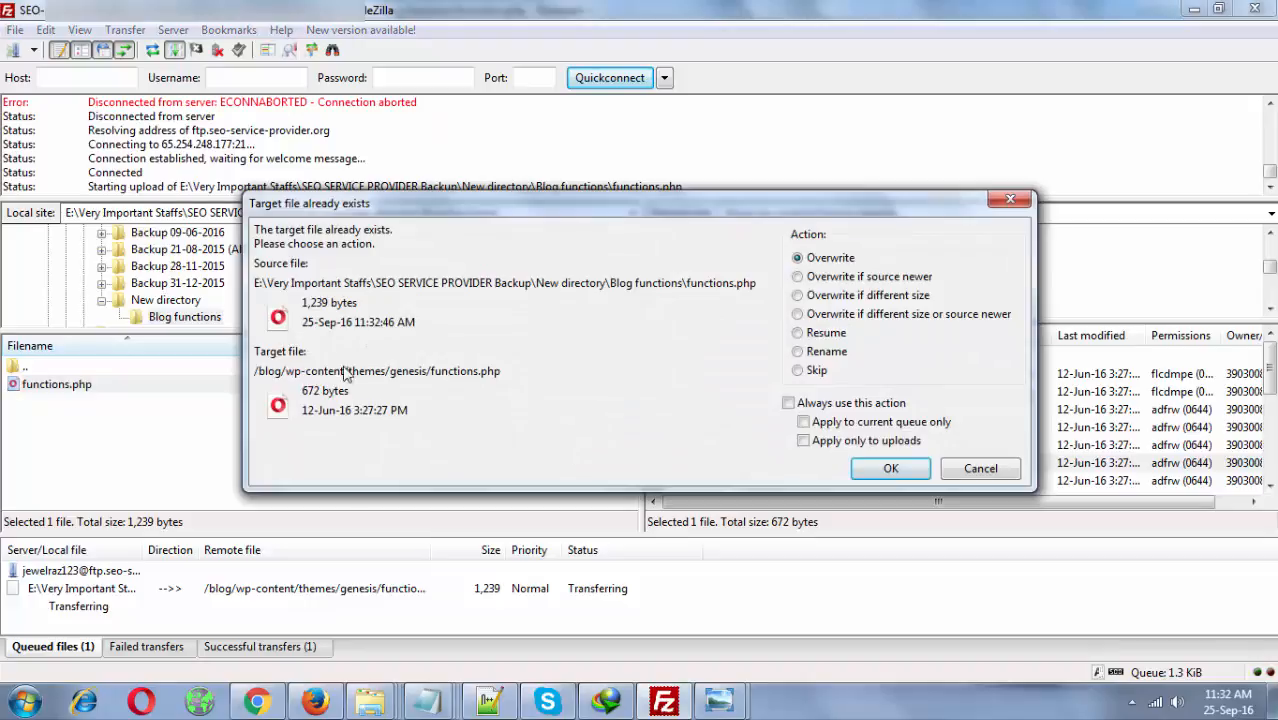
pyautogui.moveTo(344, 398)
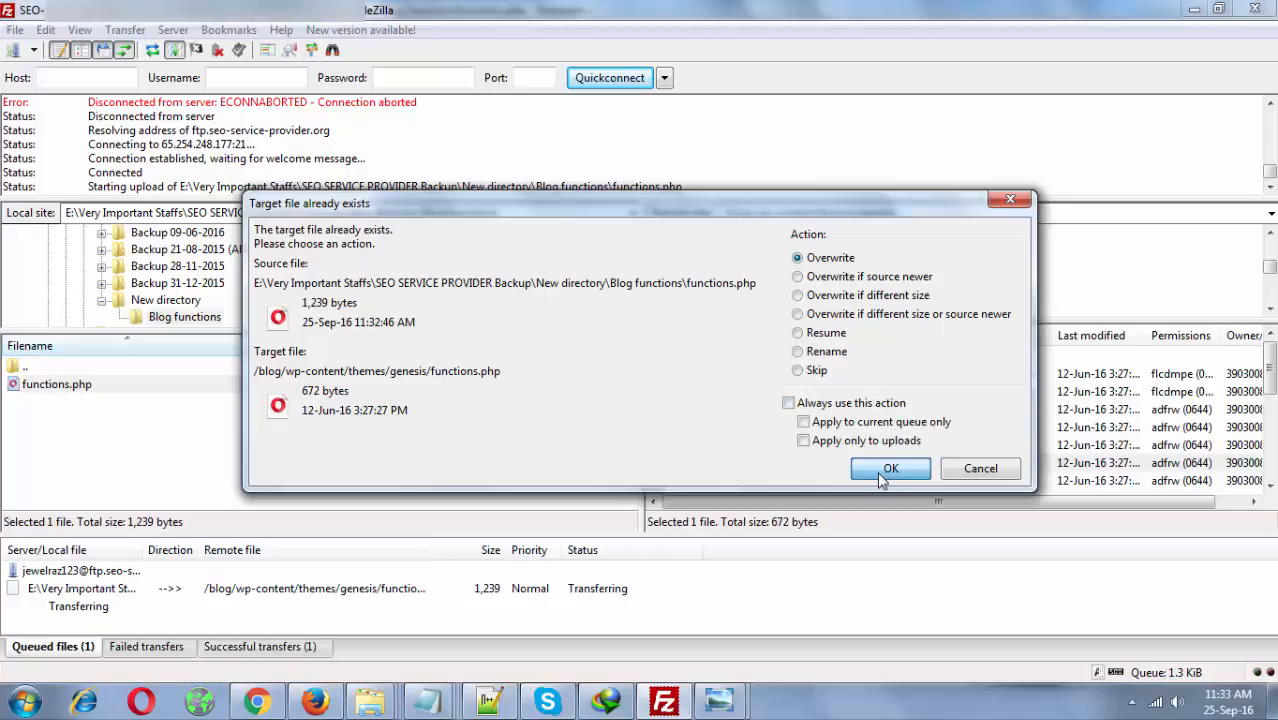
pyautogui.moveTo(876, 476)
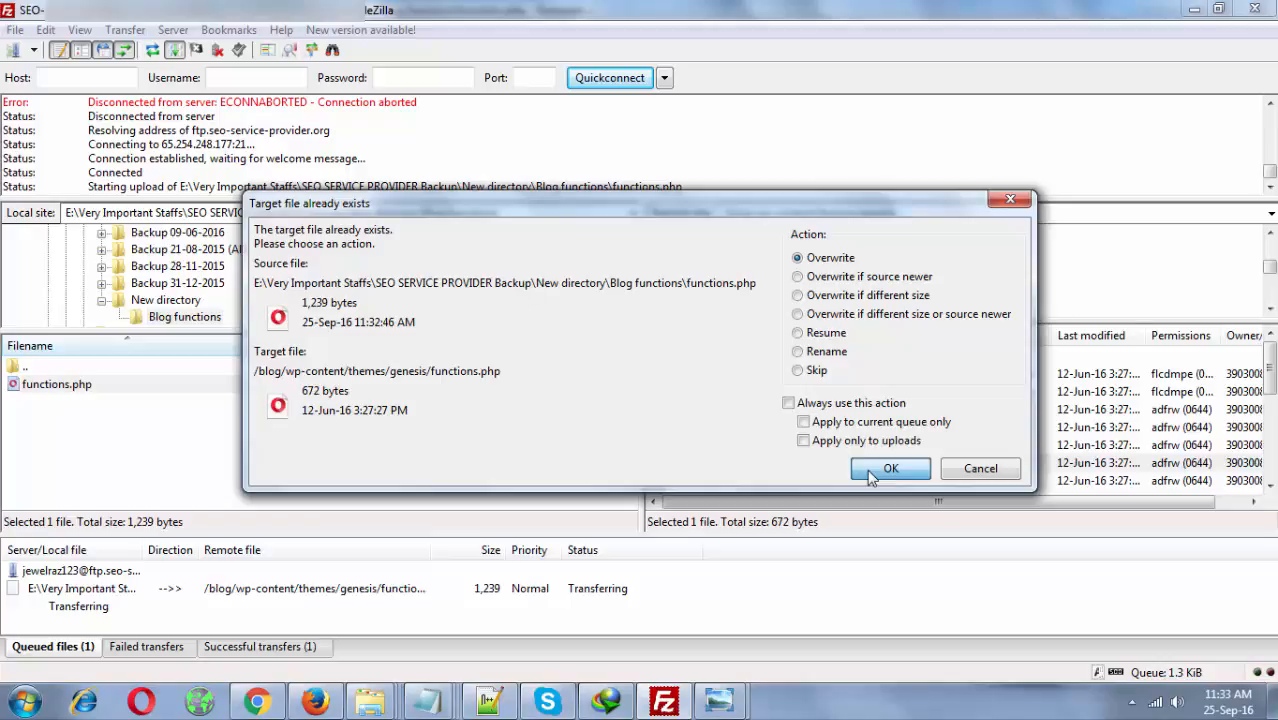
pyautogui.click(890, 468)
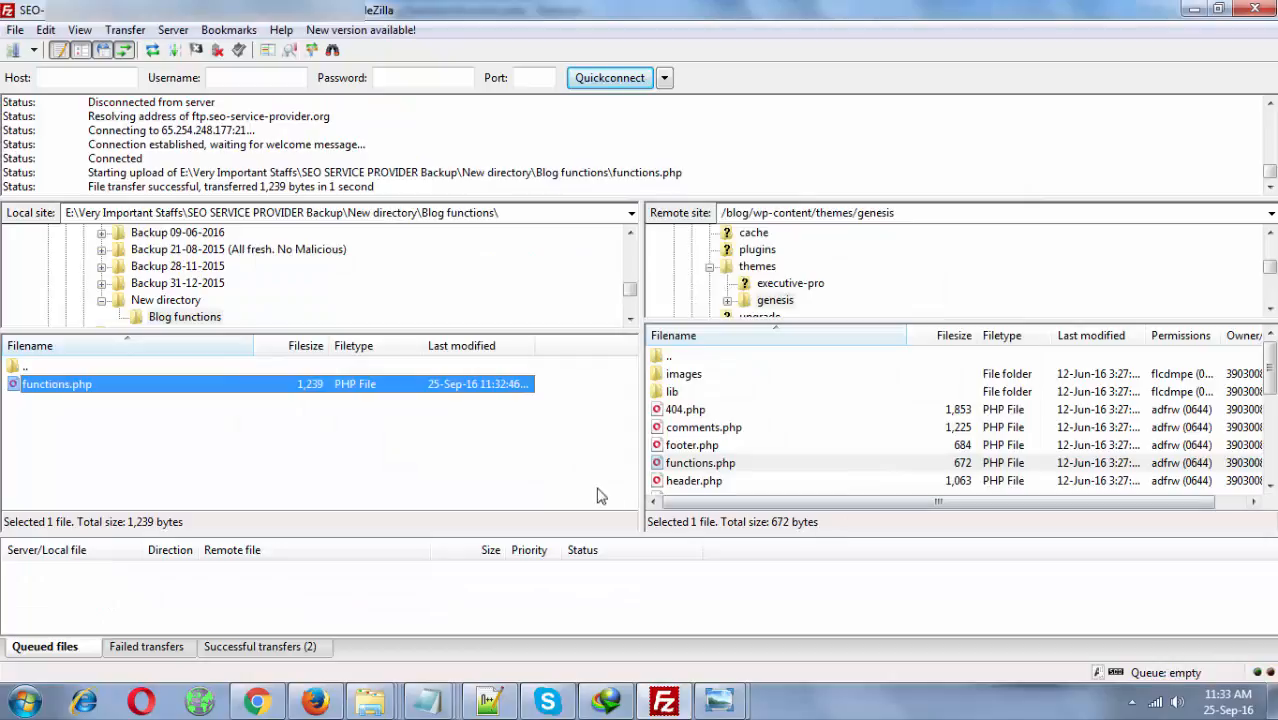
pyautogui.click(316, 700)
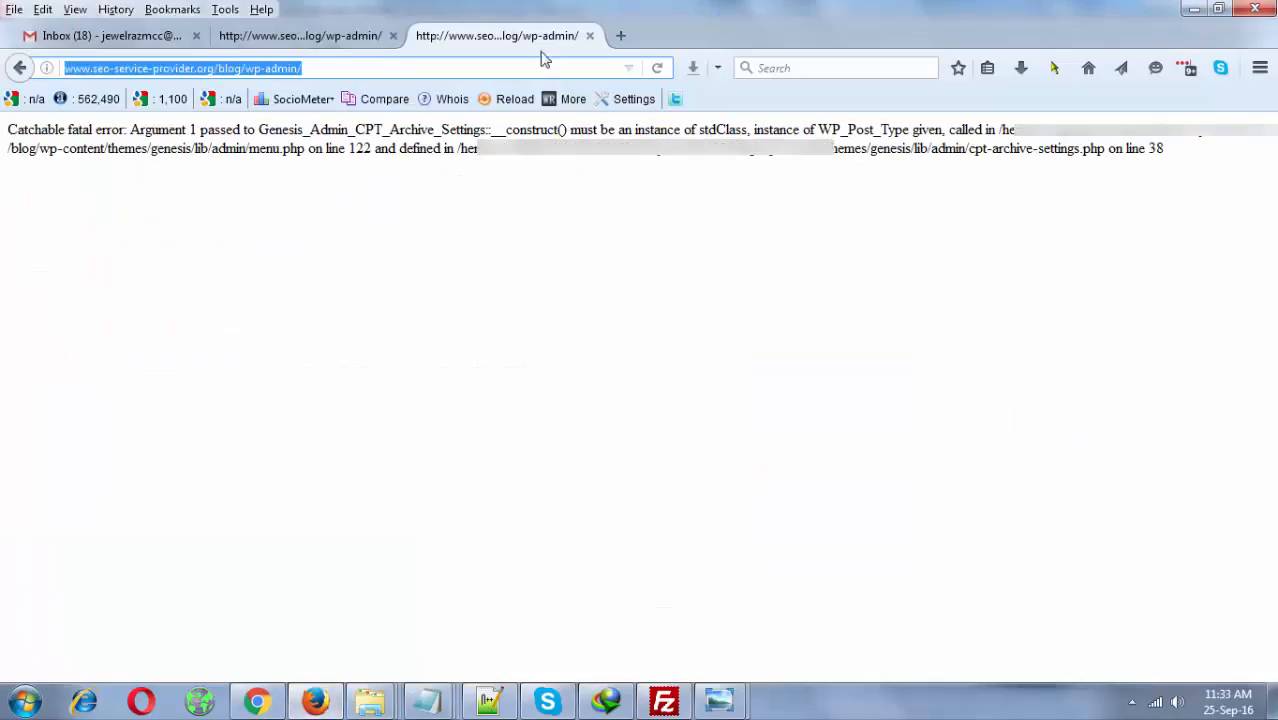
# Reload wp-admin so the Dashboard loads, showing WordPress 4.6.1 with Executive Pro.
pyautogui.click(656, 68)
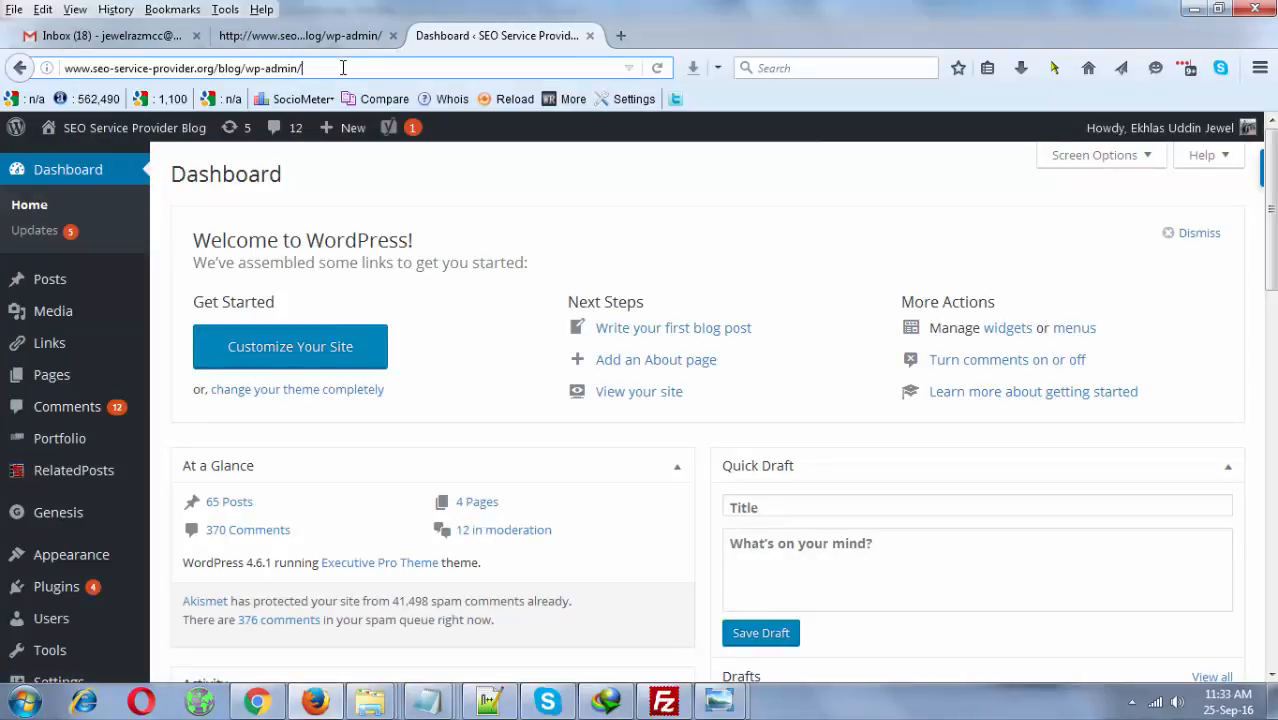
pyautogui.moveTo(52, 618)
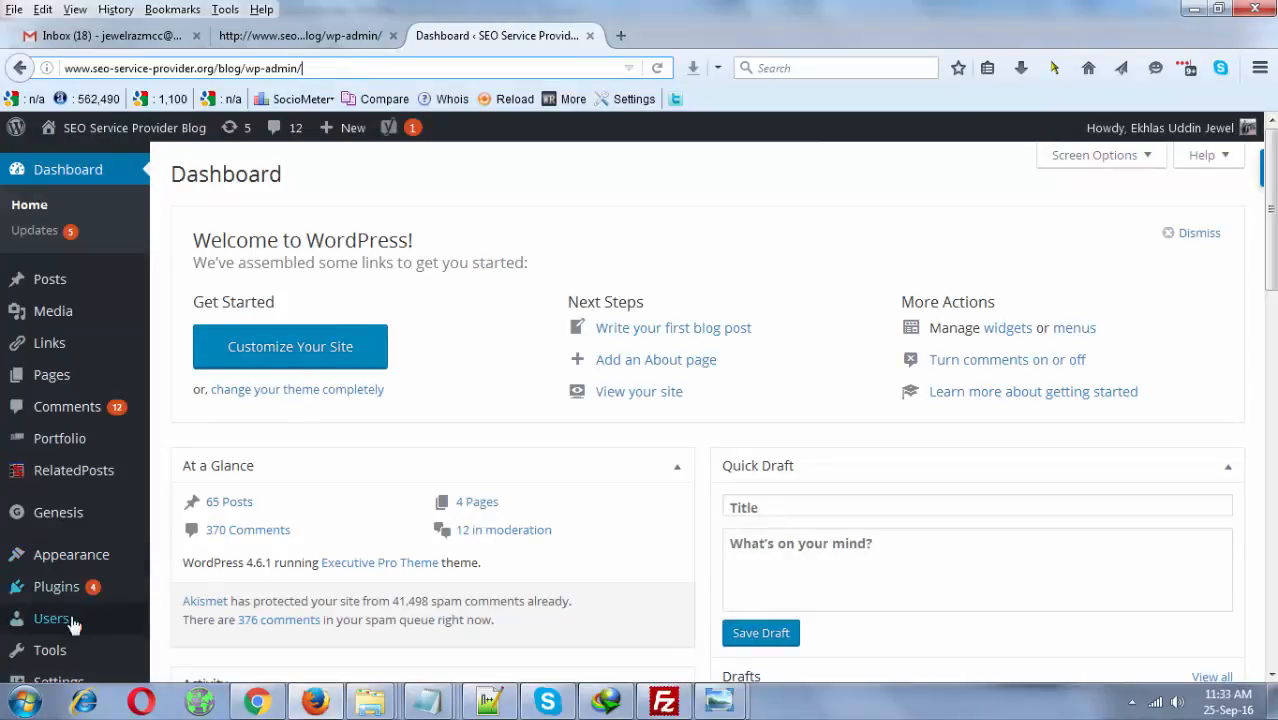
pyautogui.scroll(-3)
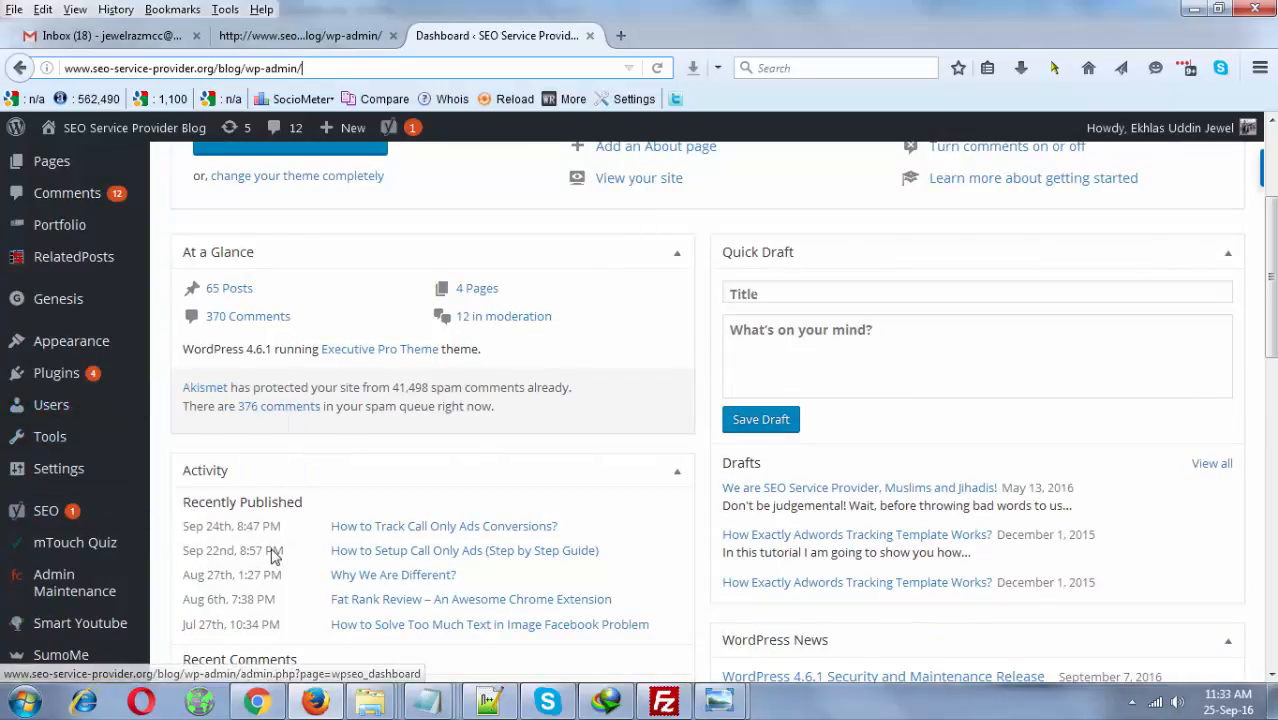
pyautogui.scroll(3)
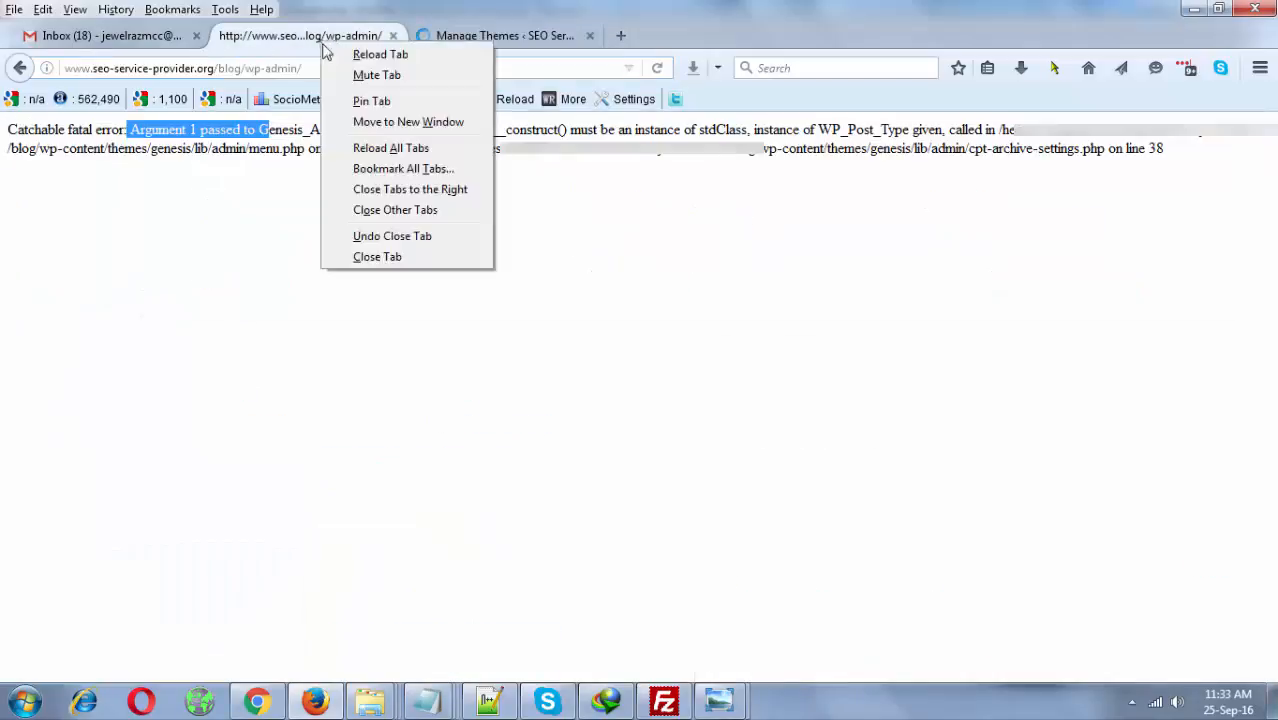
# Reload the old error tab and update the Genesis parent theme from Manage Themes.
pyautogui.click(380, 54)
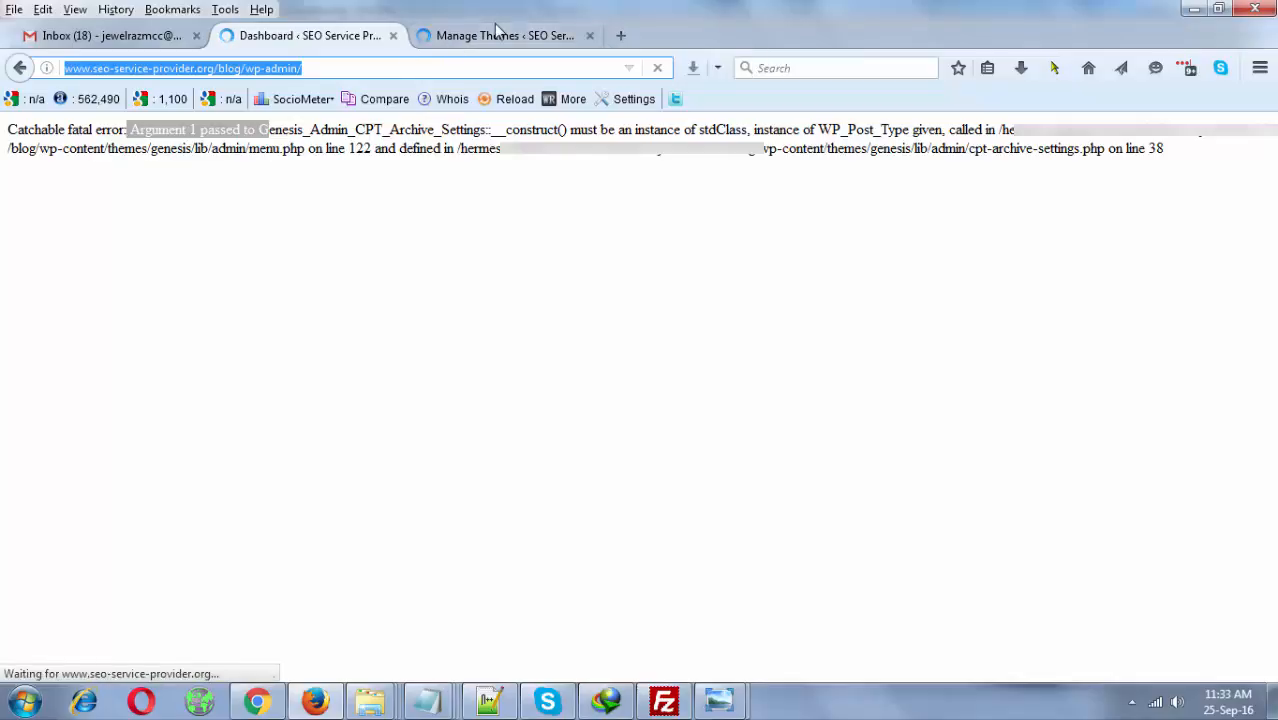
pyautogui.click(504, 36)
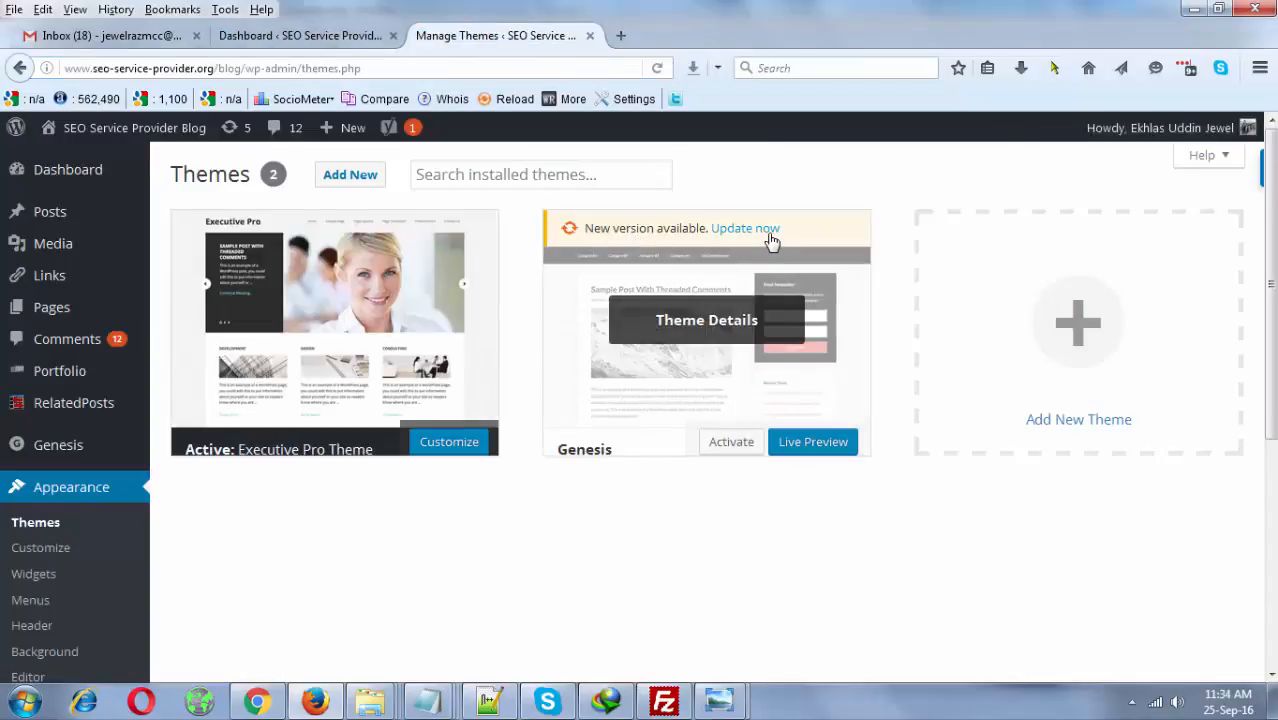
pyautogui.click(744, 228)
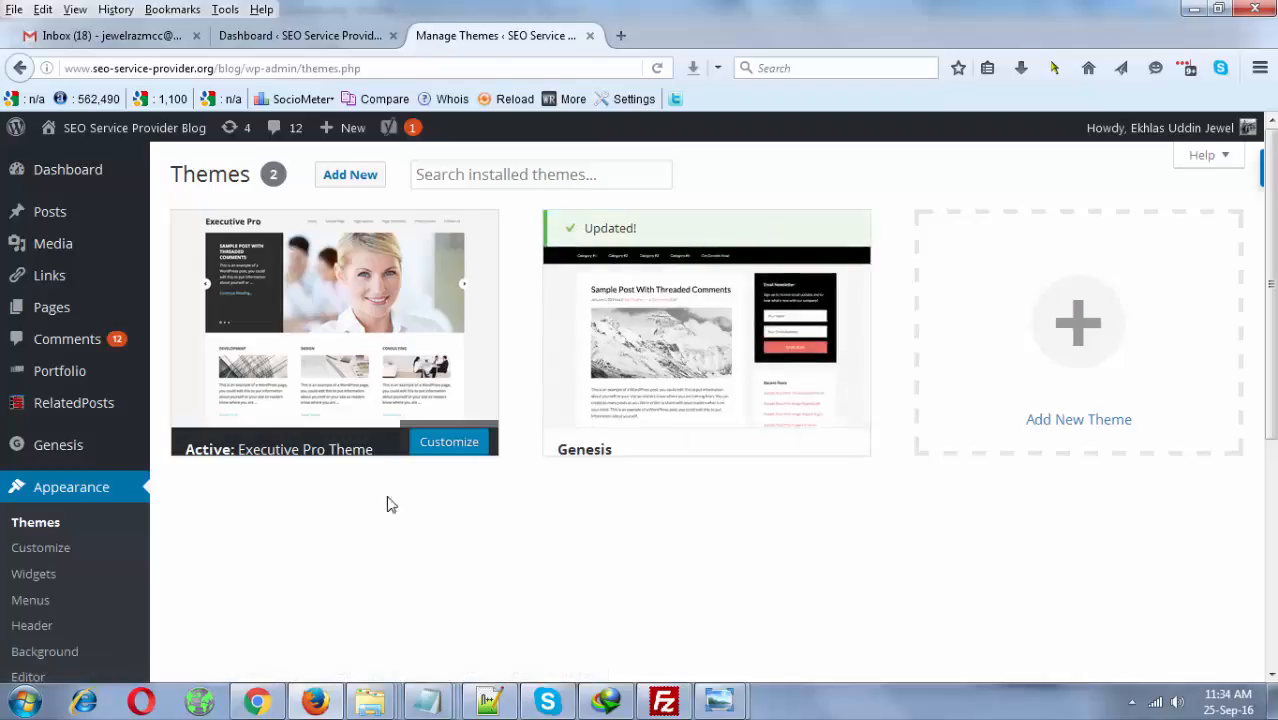
pyautogui.moveTo(444, 630)
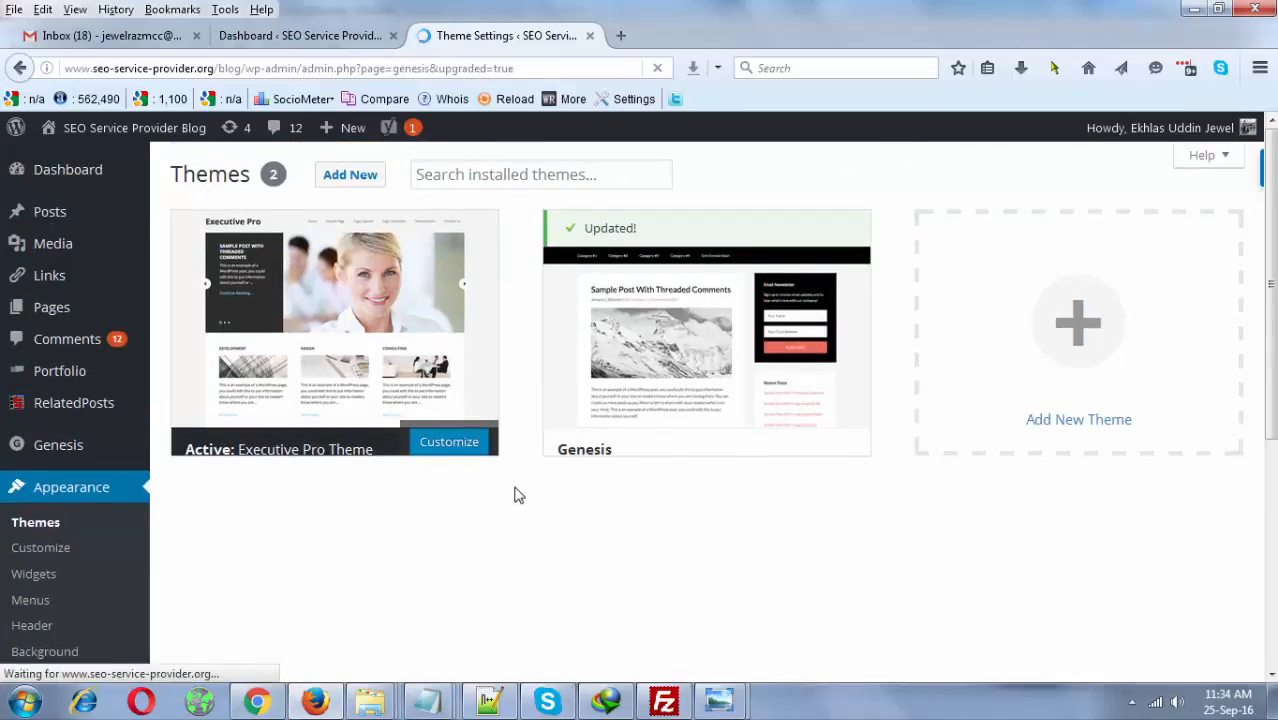
# Confirm Theme Settings reports Genesis 2.3.1, then bring back the Notepad note with the error text.
pyautogui.click(58, 444)
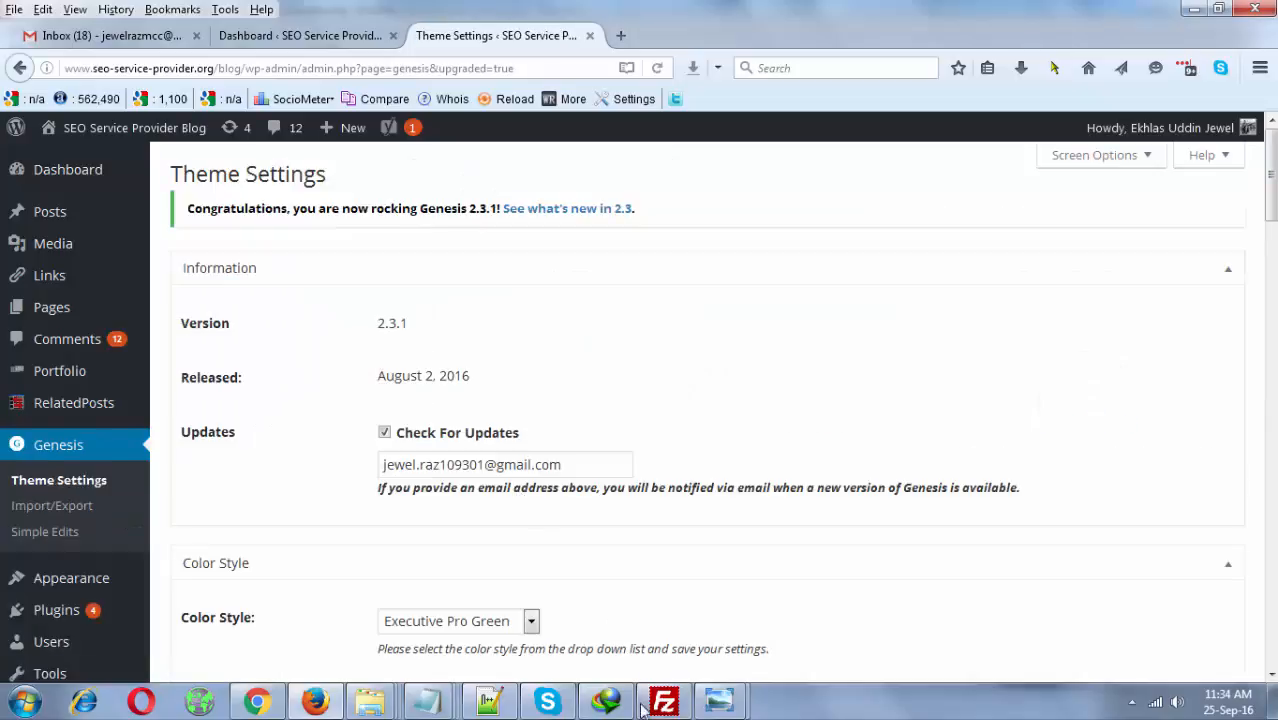
pyautogui.click(664, 700)
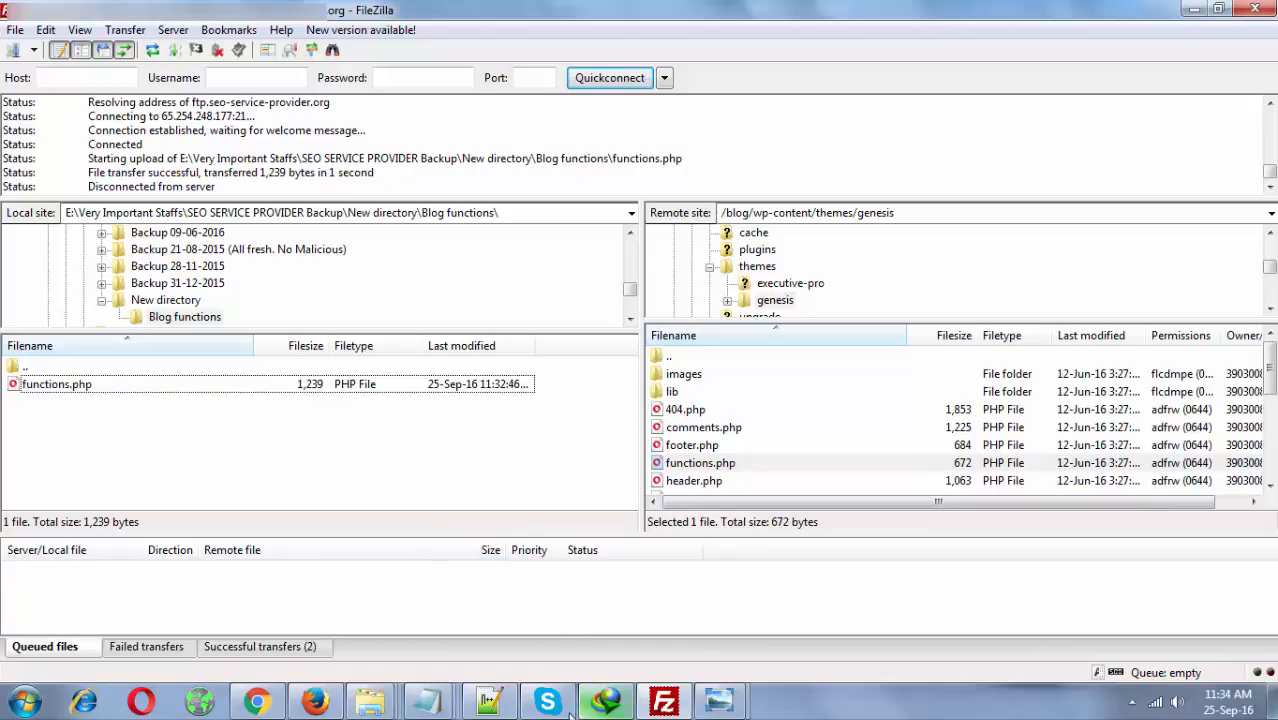
pyautogui.moveTo(490, 700)
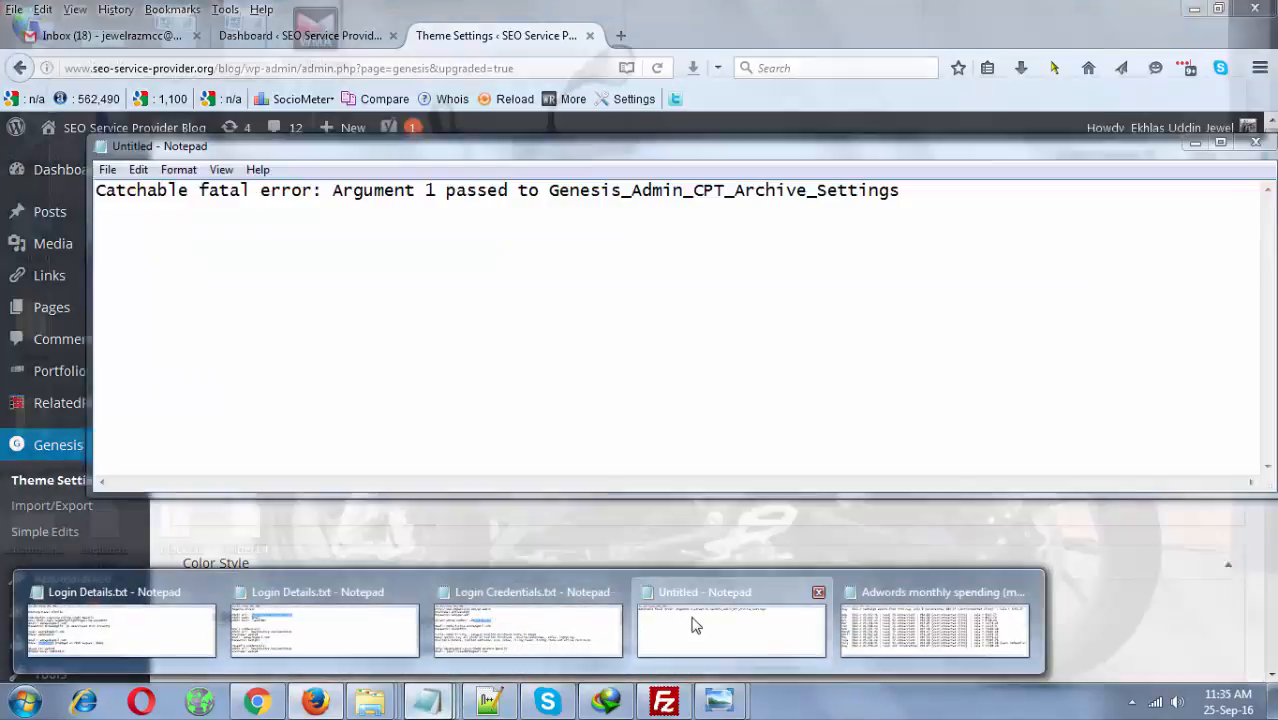
pyautogui.click(730, 630)
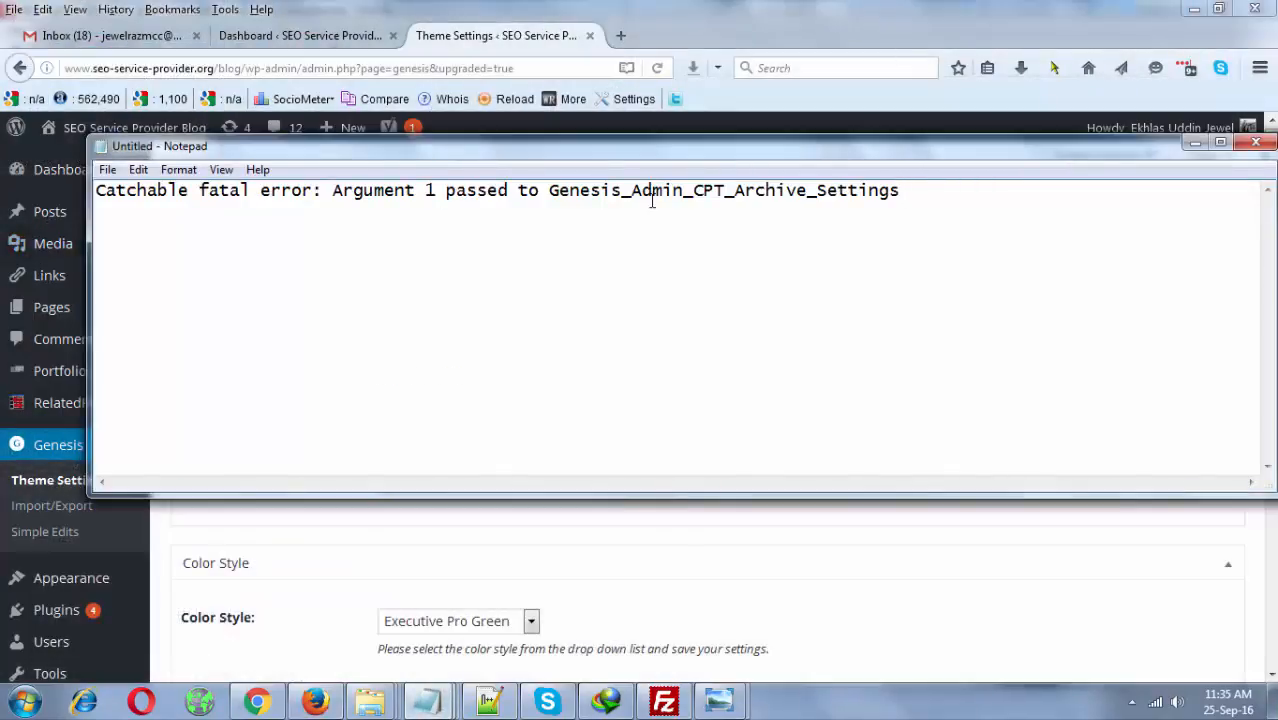